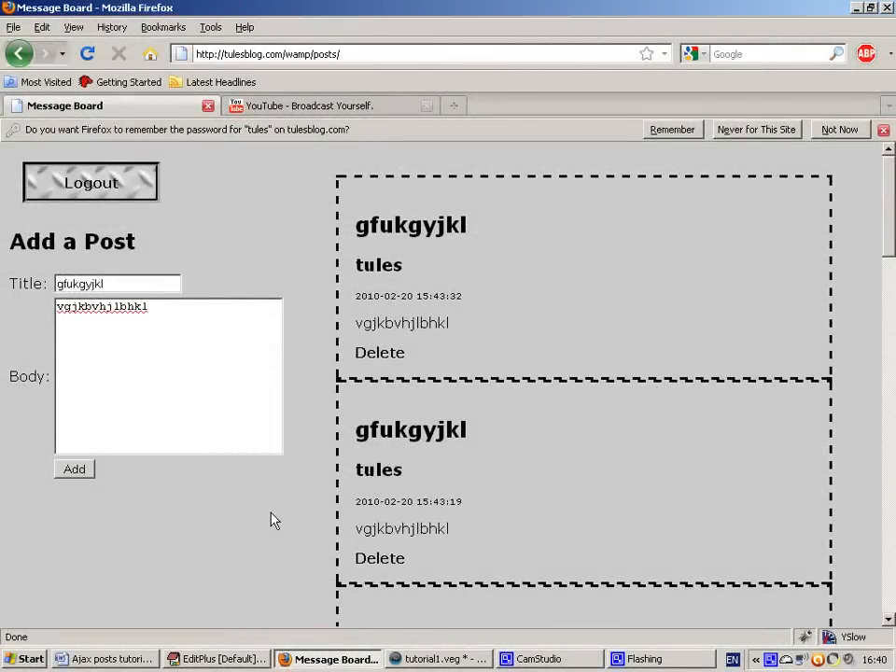
{"action": "mouse_move", "coordinate": [213, 486]}
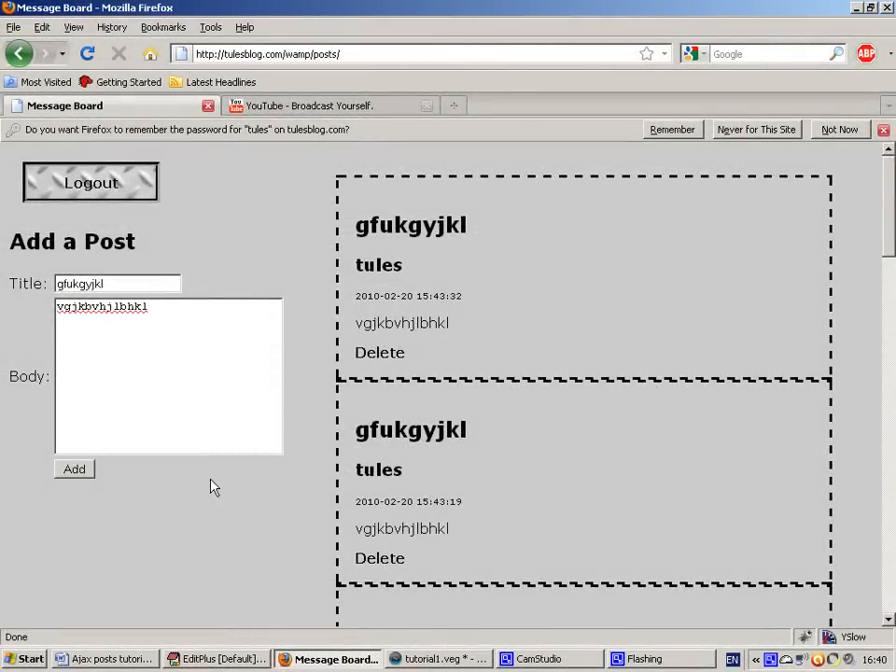
Step: Post title 'gfukgyjkl' with body 'vgjkbvhjlbhkl' to the board as Guest while logged out
{"action": "left_click", "coordinate": [90, 182]}
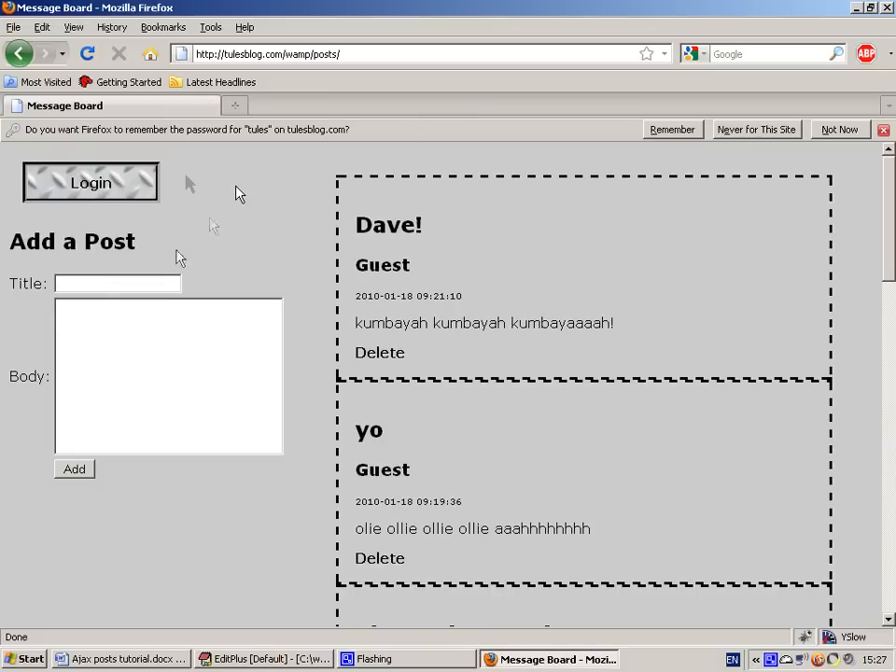
{"action": "type", "text": "gfukgyjkl"}
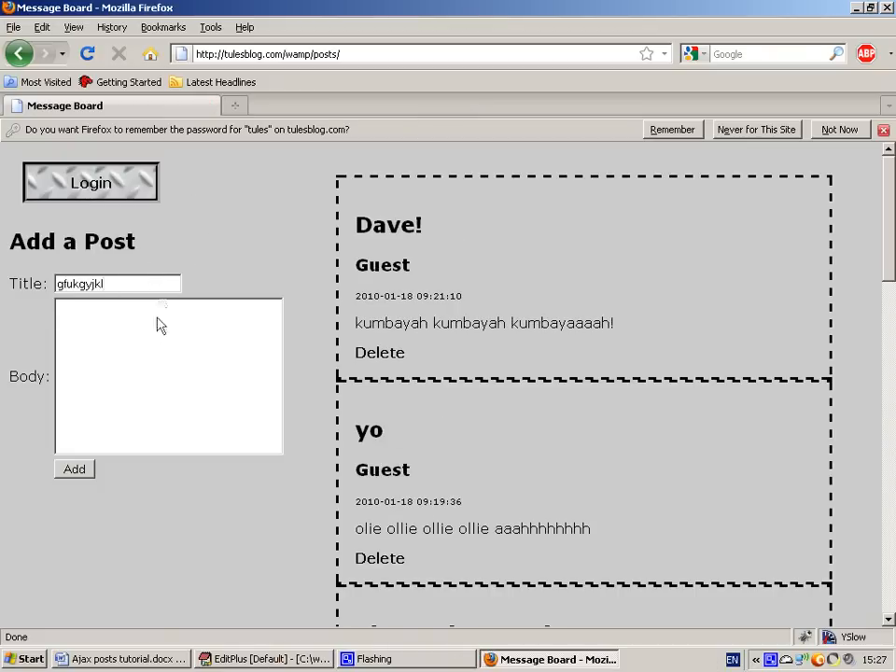
{"action": "type", "text": "vgjkbvhjlbhkl"}
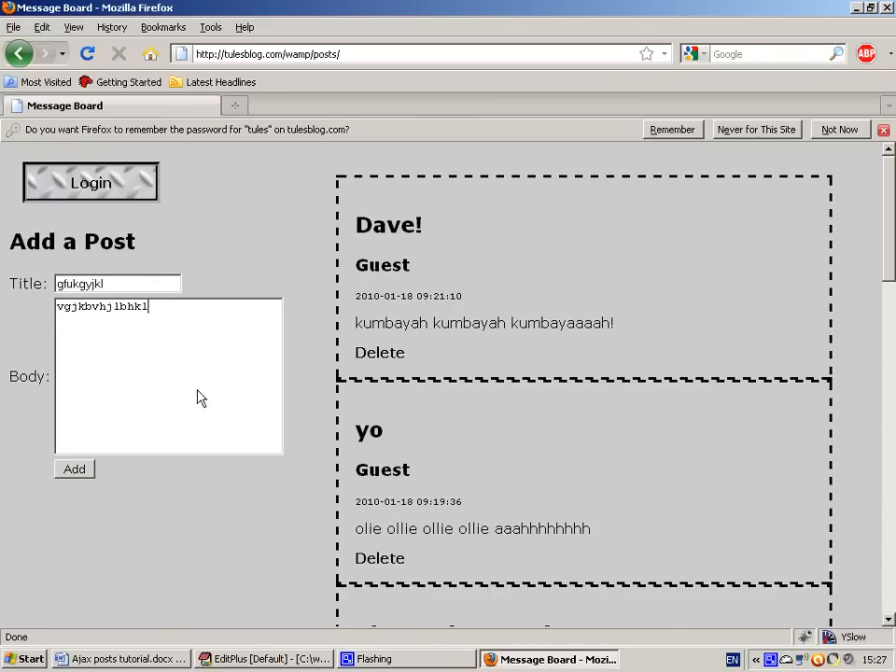
{"action": "left_click", "coordinate": [74, 468]}
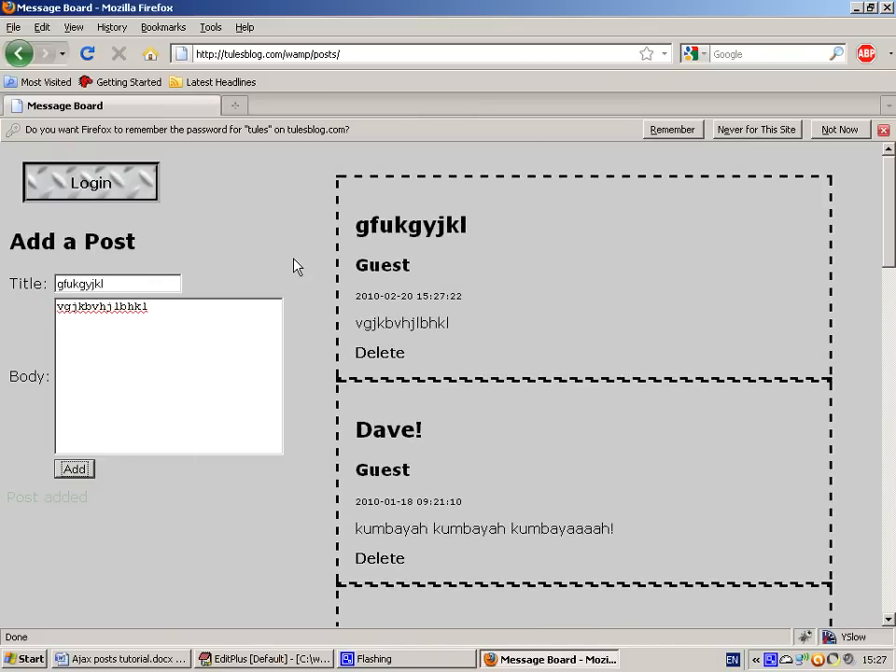
{"action": "left_click", "coordinate": [380, 351]}
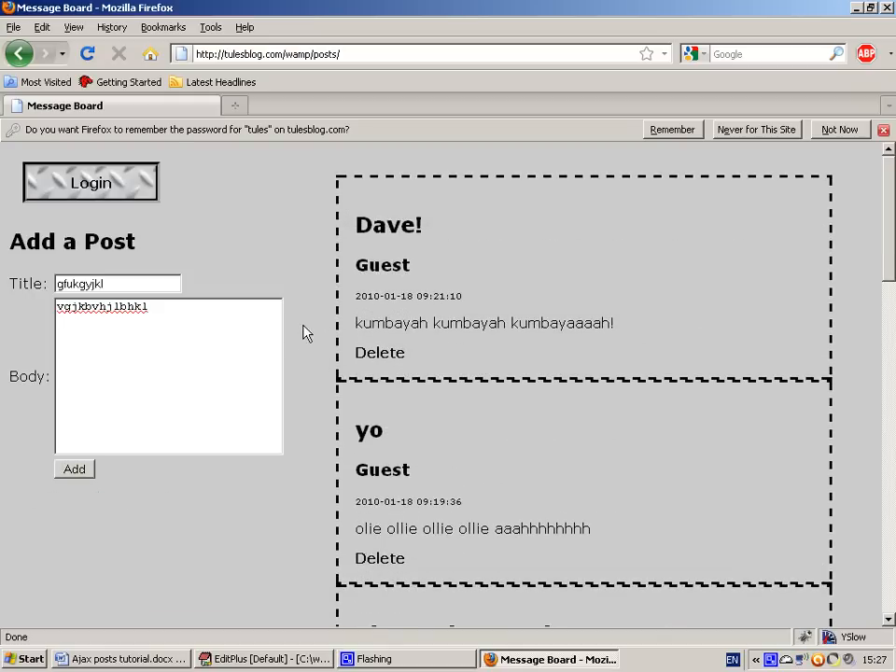
Step: Sign in as user tules, then resubmit the gfukgyjkl post under that account
{"action": "left_click", "coordinate": [91, 181]}
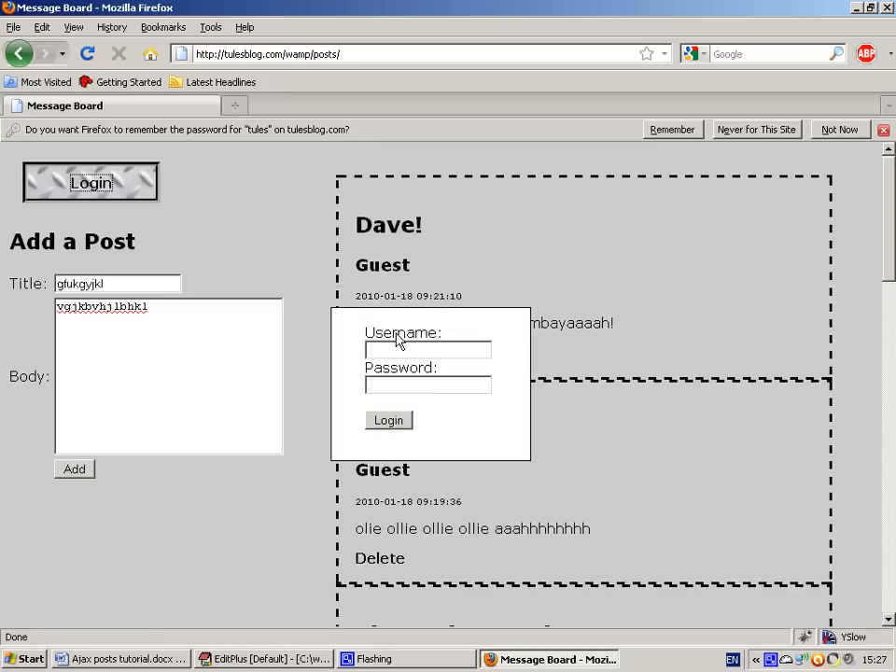
{"action": "type", "text": "tules"}
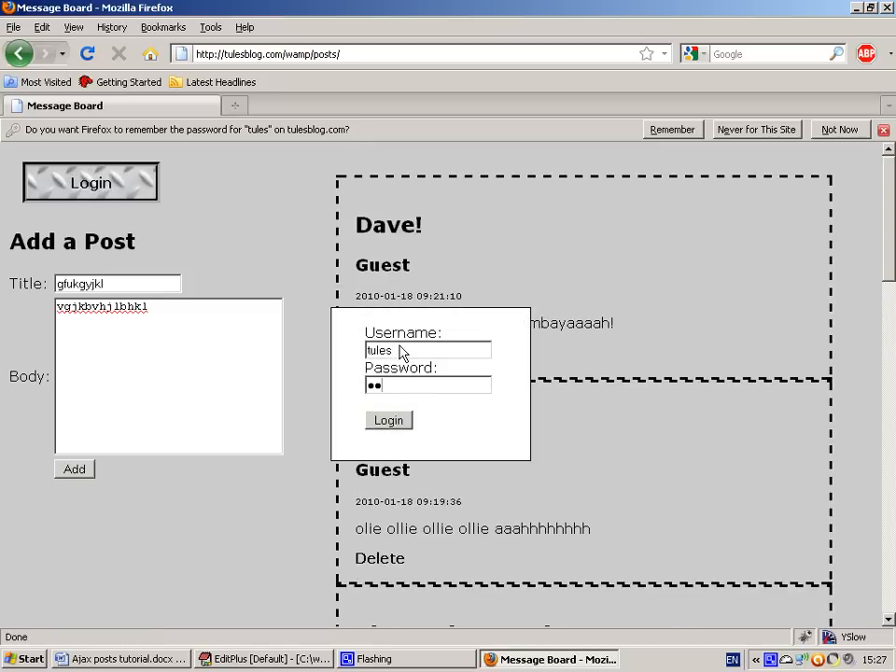
{"action": "left_click", "coordinate": [388, 420]}
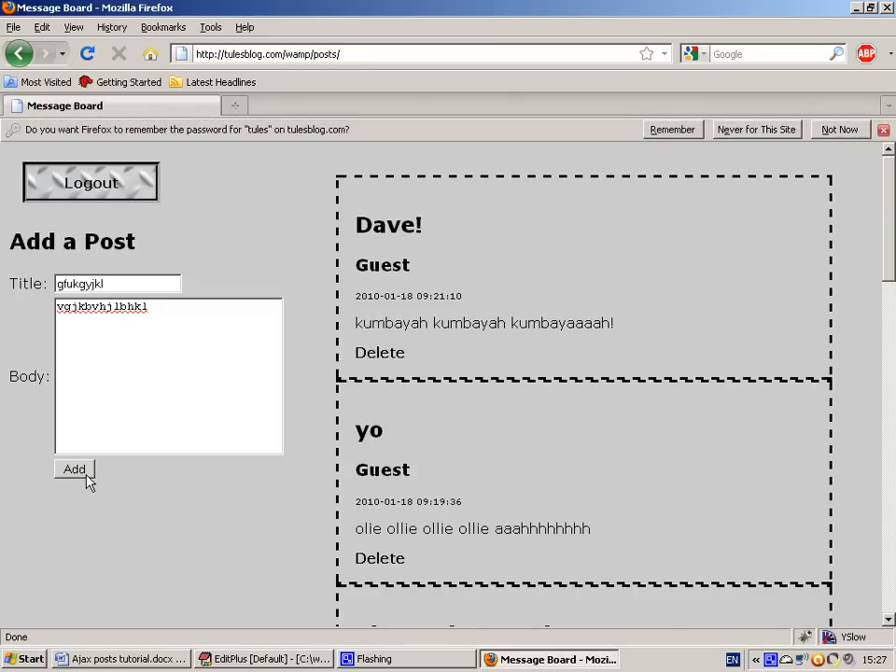
{"action": "left_click", "coordinate": [74, 468]}
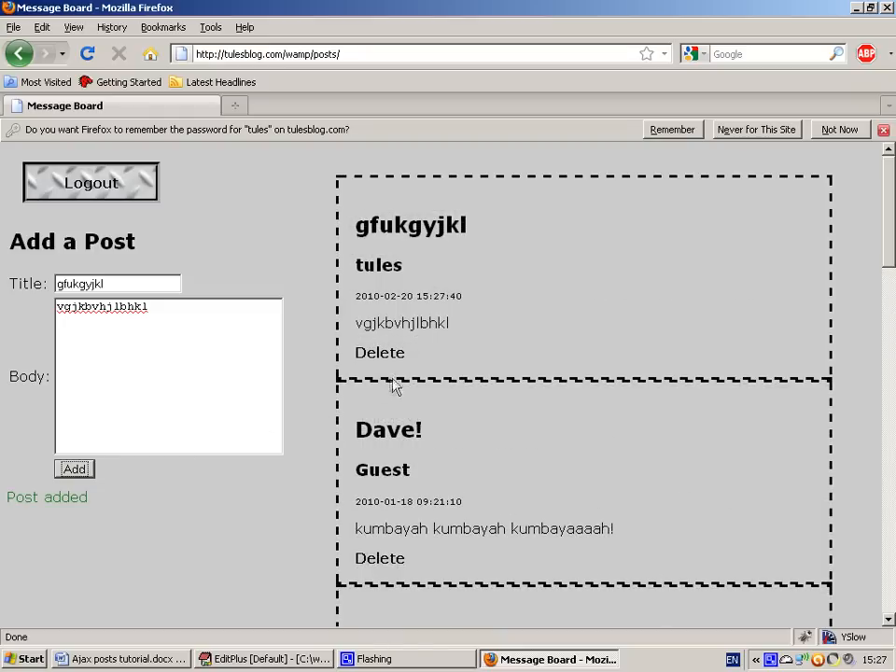
{"action": "left_click", "coordinate": [380, 351]}
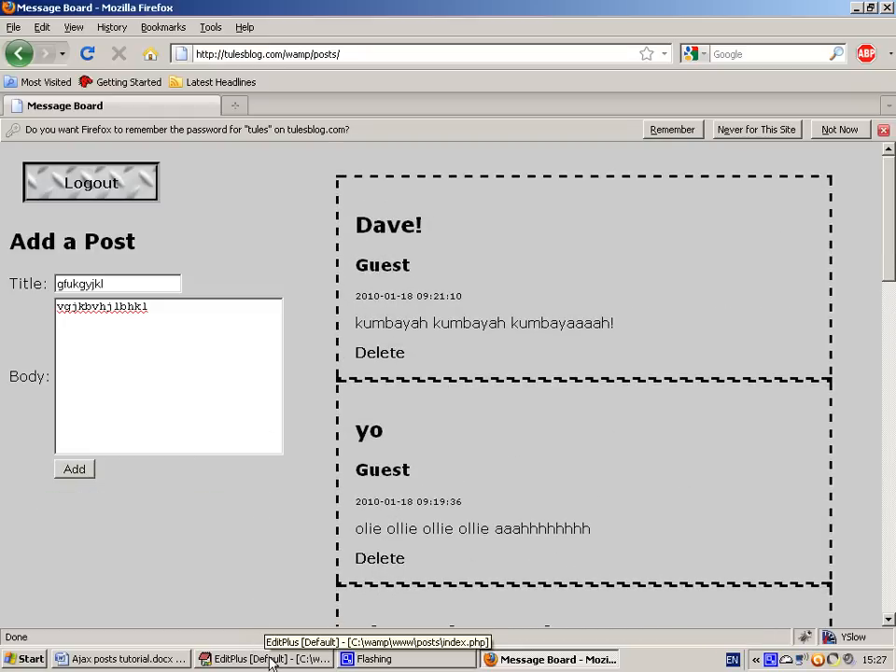
Step: Show index.php's page markup and highlight the success message div line
{"action": "left_click", "coordinate": [270, 658]}
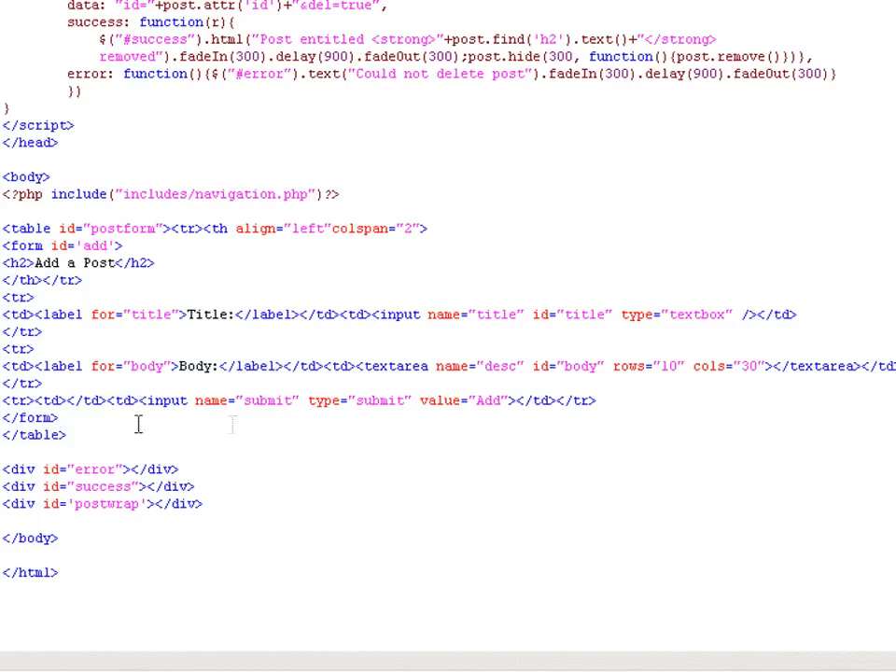
{"action": "double_click", "coordinate": [35, 434]}
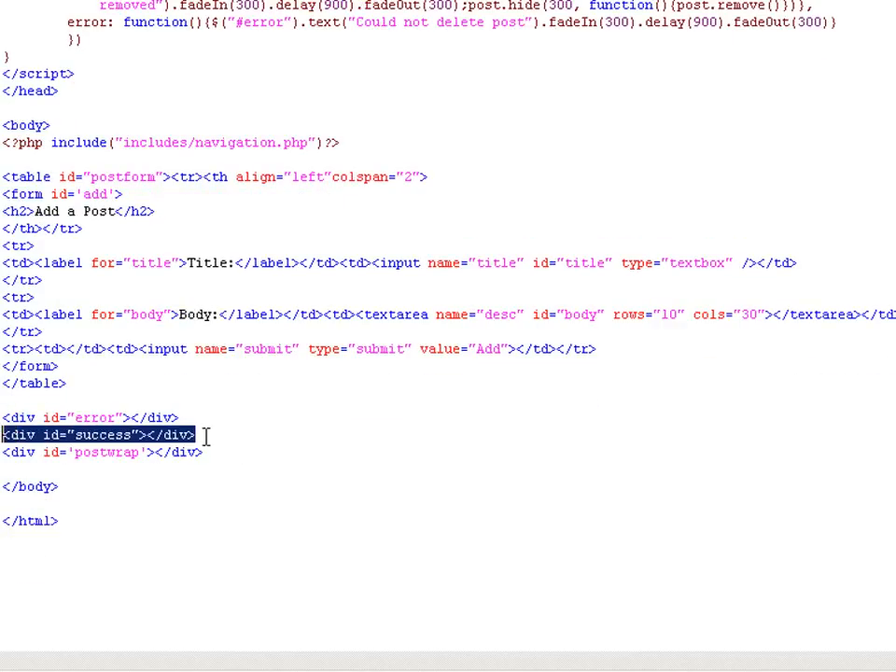
{"action": "left_click", "coordinate": [212, 435]}
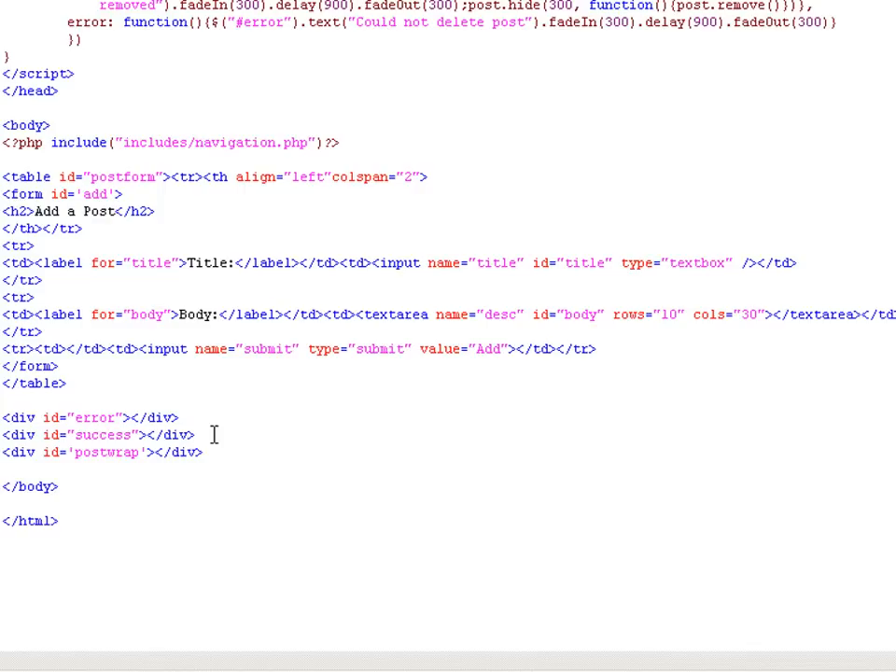
{"action": "triple_click", "coordinate": [101, 452]}
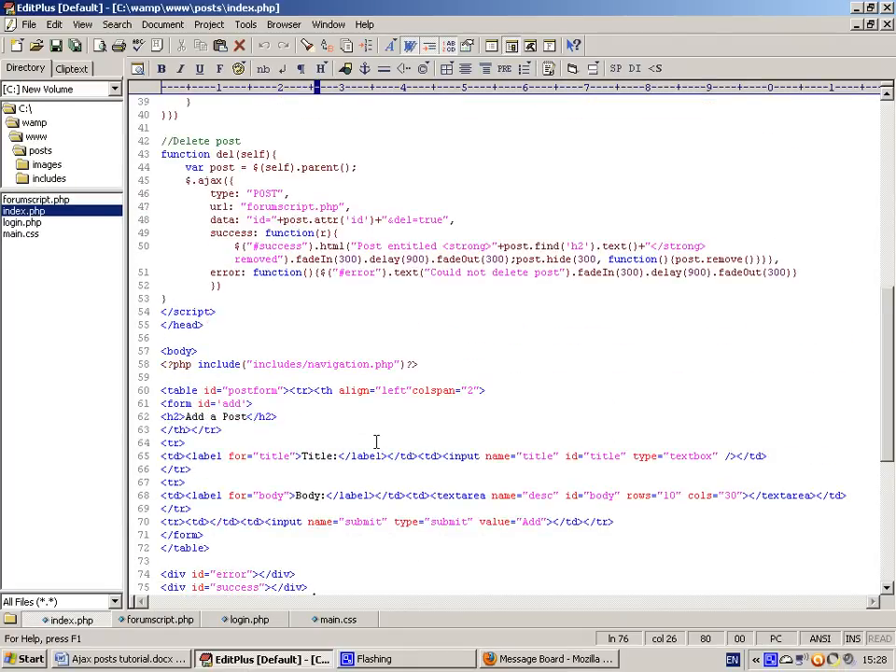
{"action": "scroll", "scroll_direction": "up", "scroll_amount": 3}
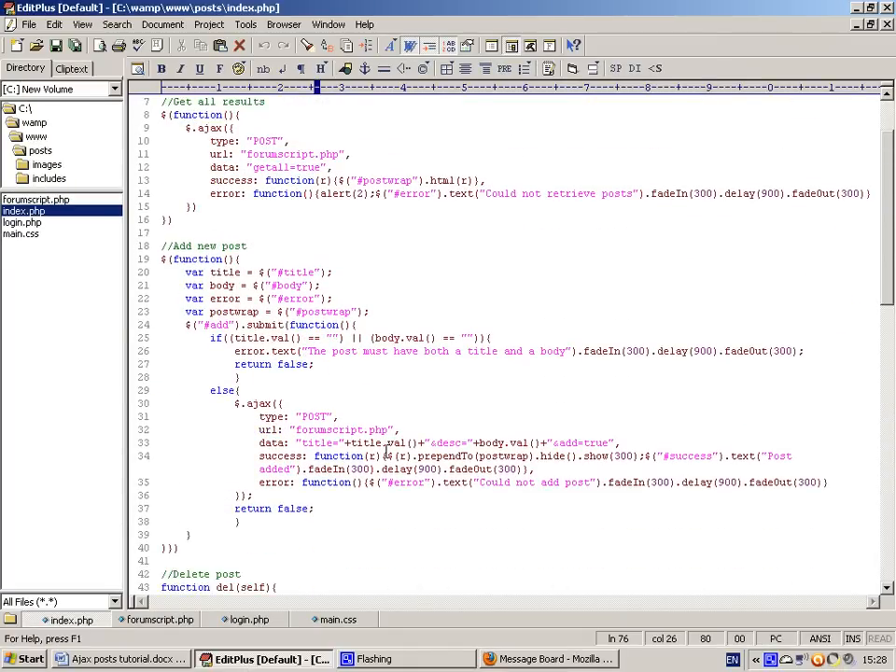
{"action": "scroll", "scroll_direction": "down", "scroll_amount": 3}
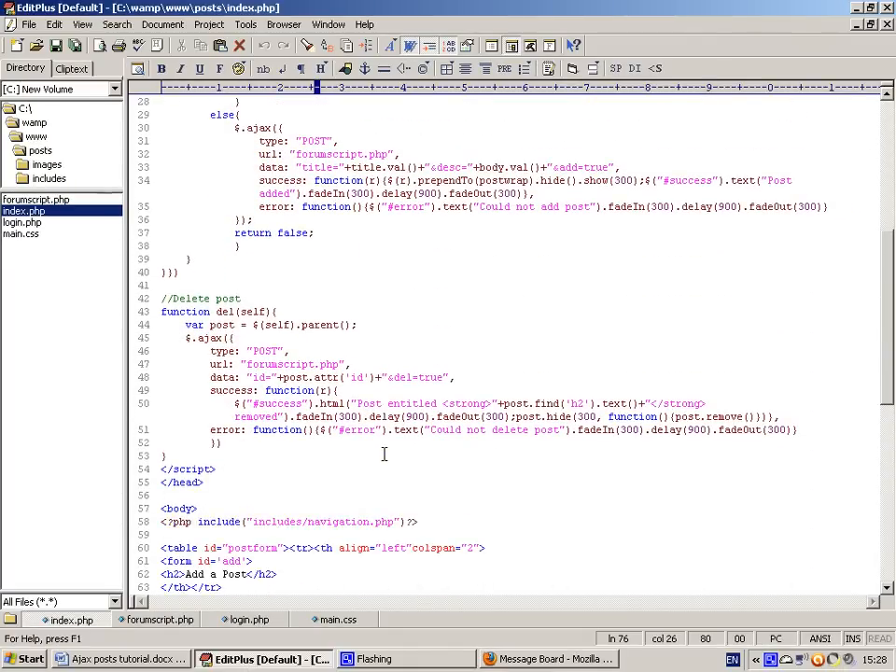
{"action": "scroll", "scroll_direction": "up", "scroll_amount": 3}
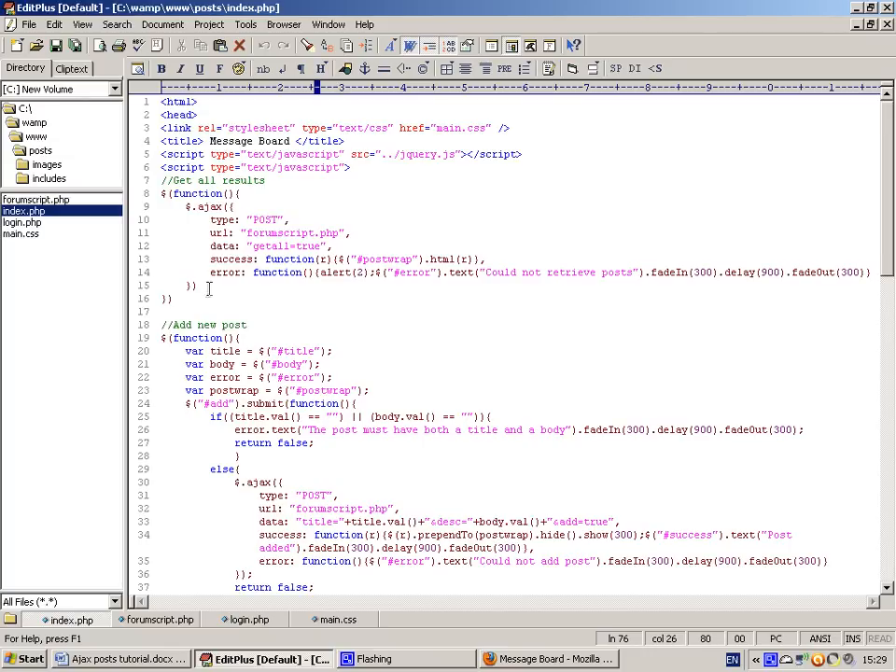
{"action": "left_click", "coordinate": [173, 207]}
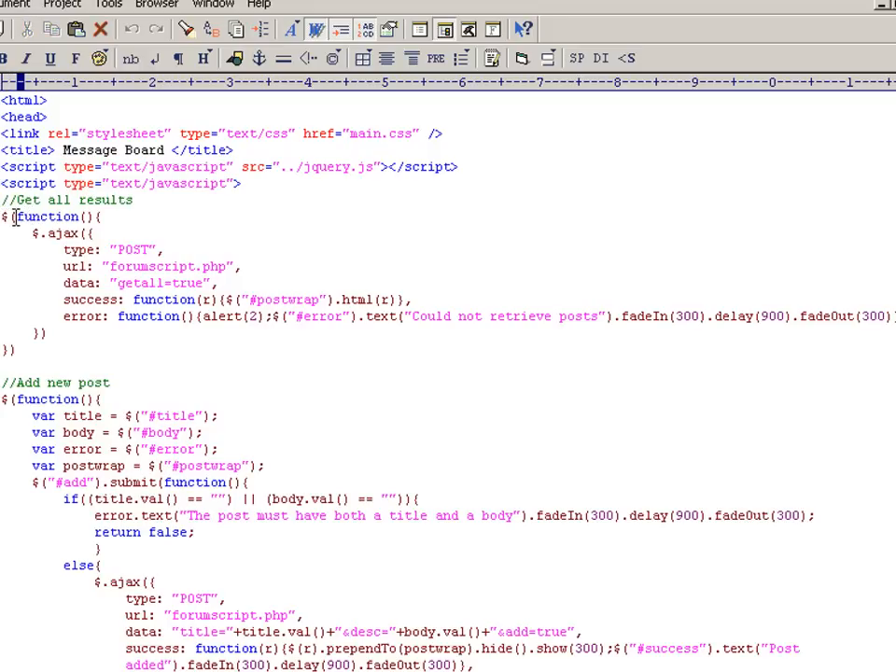
Step: Highlight the first $.ajax call's POST type and getall=true data, then view forumscript.php's renderposts
{"action": "double_click", "coordinate": [51, 215]}
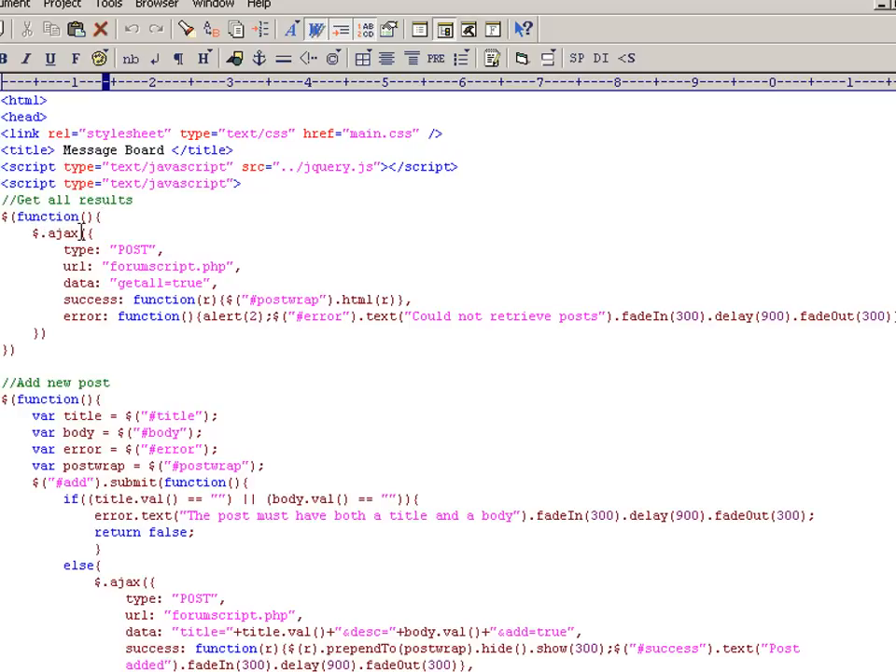
{"action": "mouse_move", "coordinate": [91, 276]}
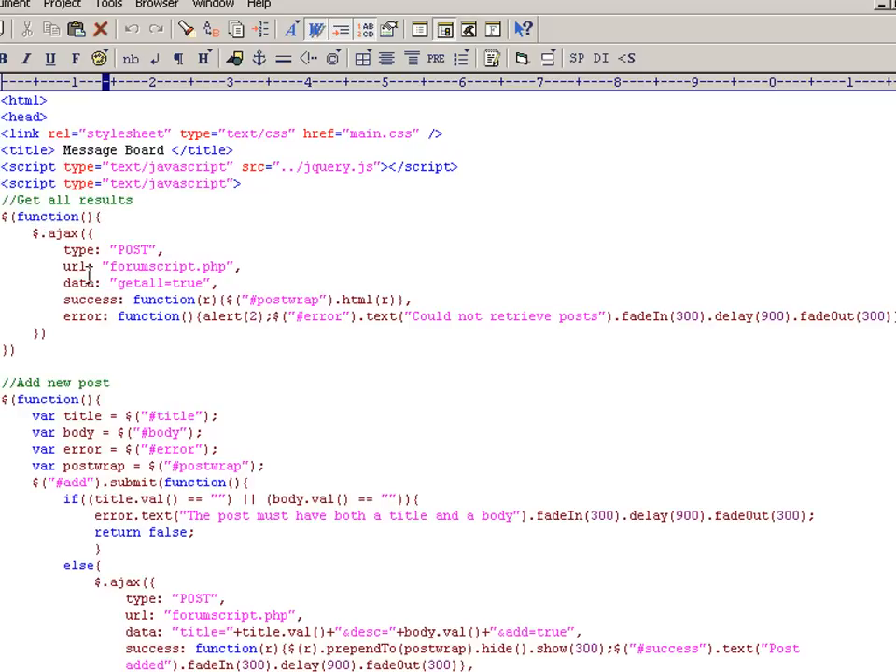
{"action": "left_click_drag", "start_coordinate": [33, 232], "coordinate": [131, 316]}
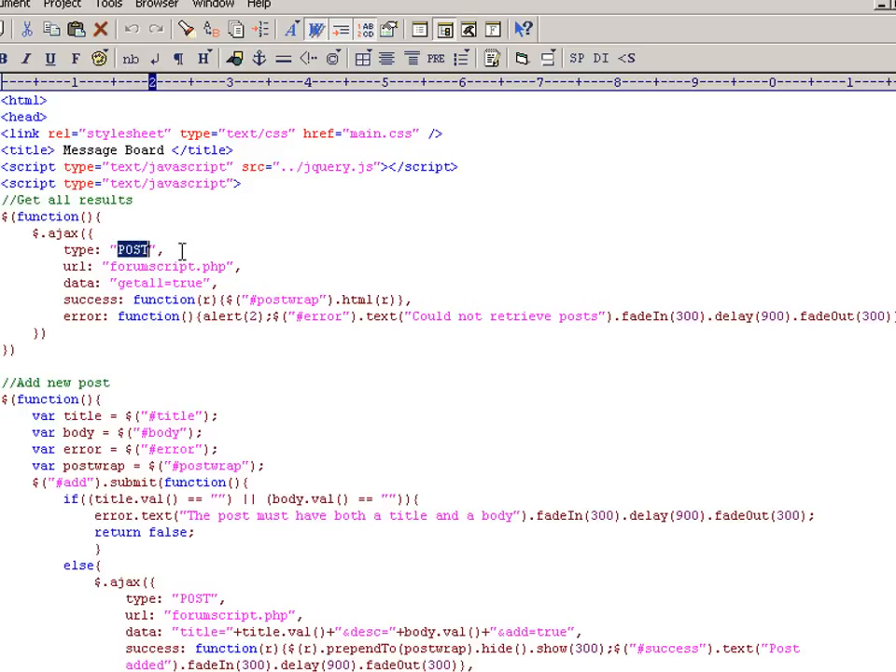
{"action": "double_click", "coordinate": [134, 266]}
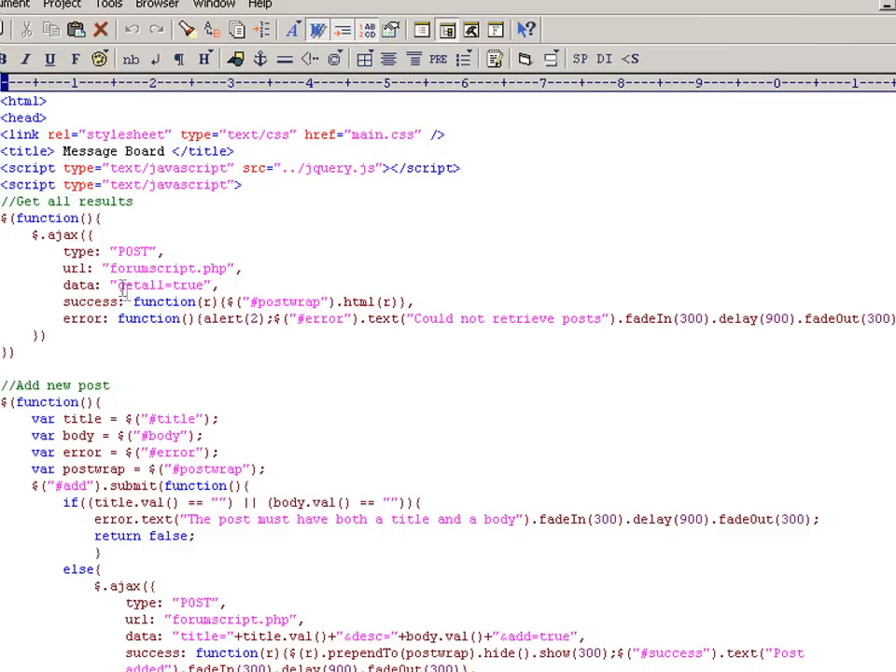
{"action": "double_click", "coordinate": [161, 284]}
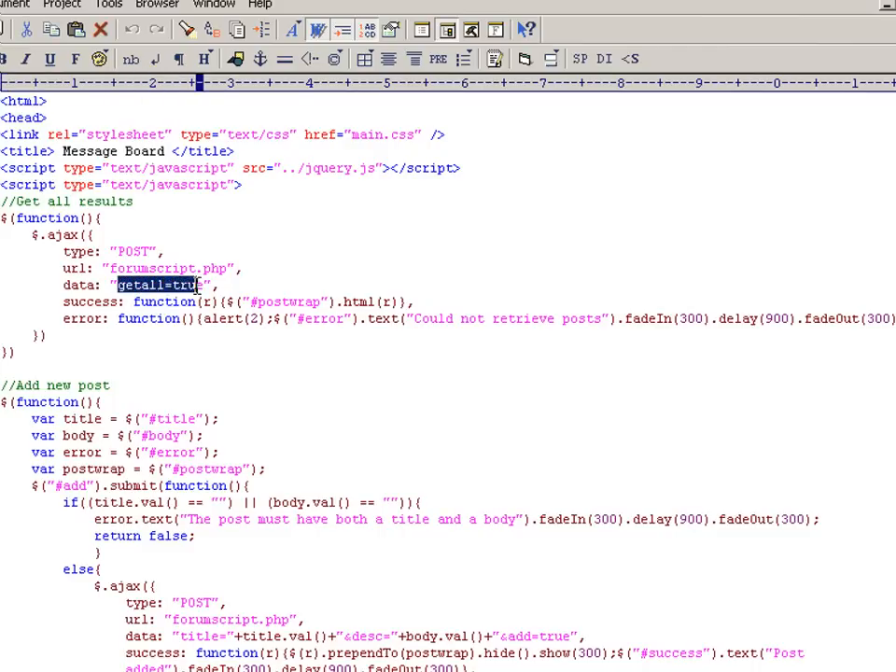
{"action": "left_click", "coordinate": [219, 284]}
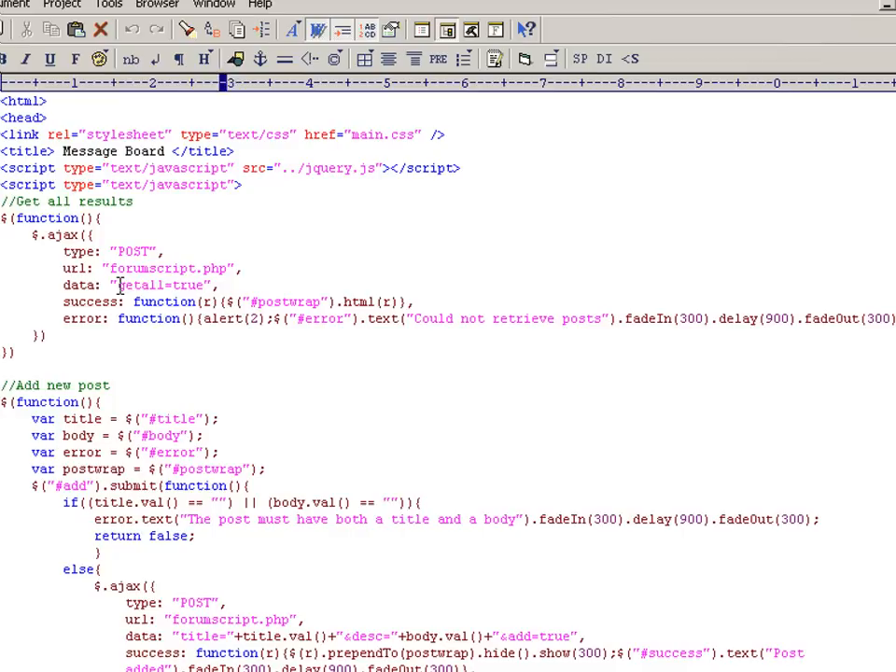
{"action": "double_click", "coordinate": [158, 284]}
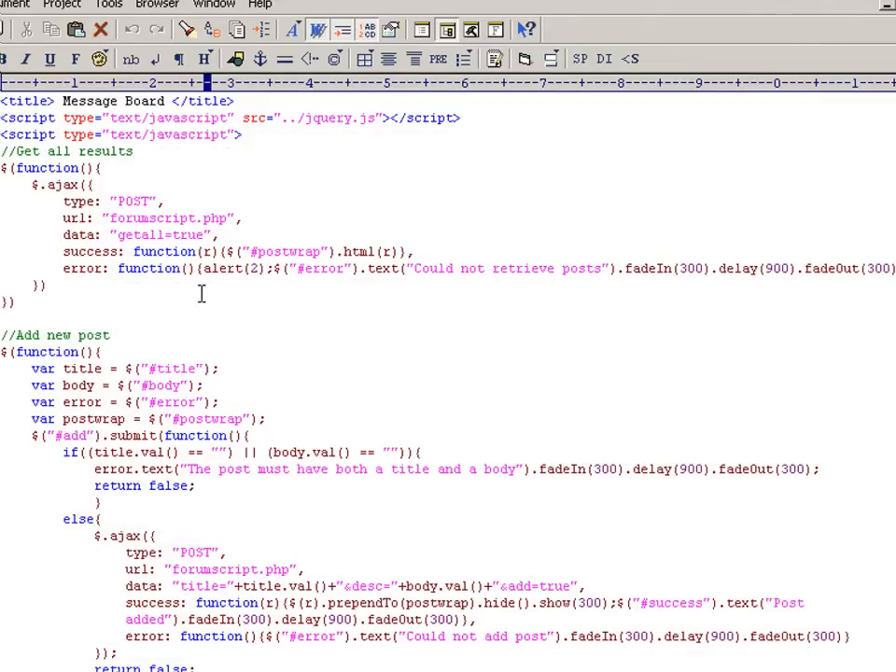
{"action": "mouse_move", "coordinate": [172, 235]}
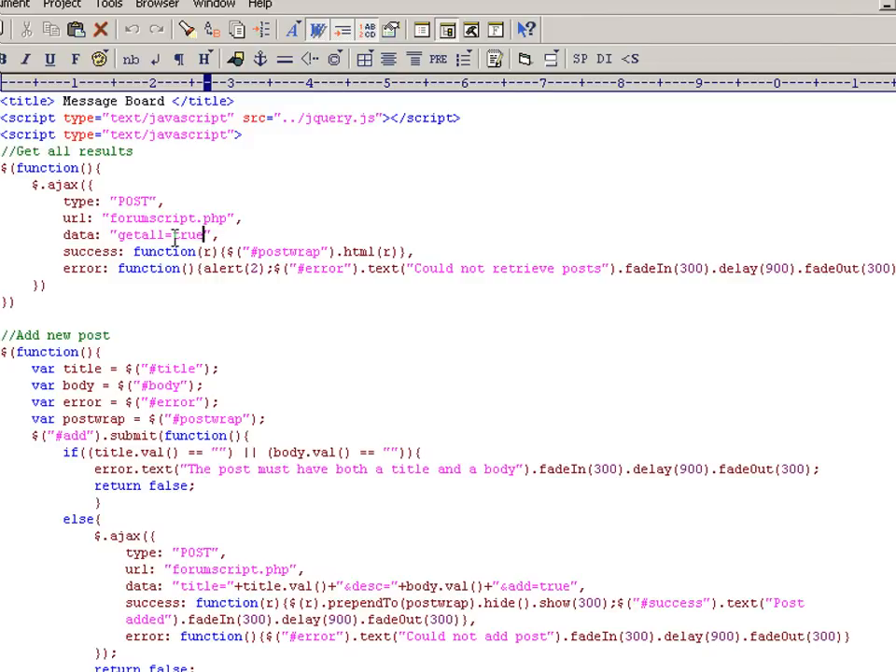
{"action": "scroll", "scroll_direction": "up", "scroll_amount": 3}
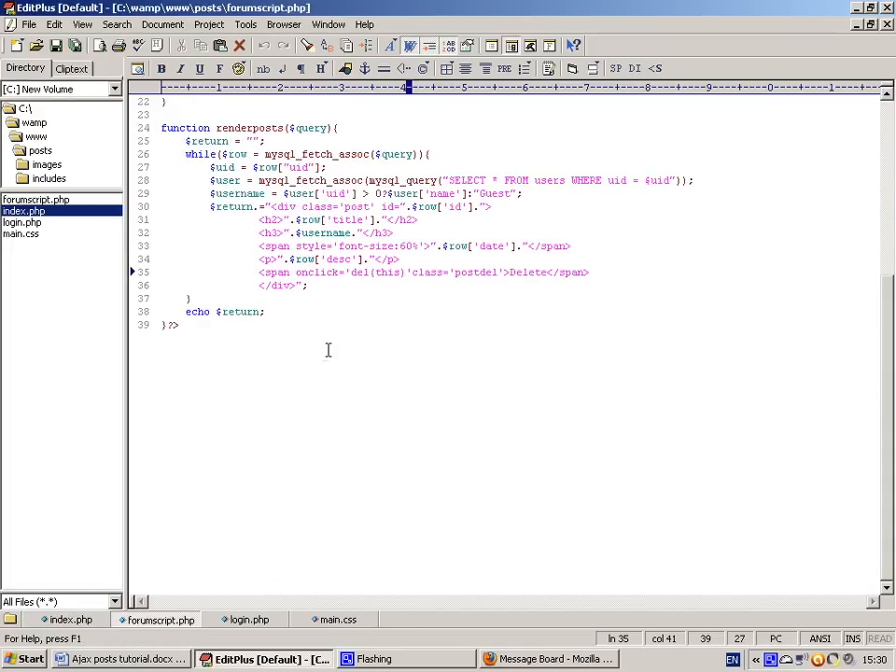
{"action": "scroll", "scroll_direction": "up", "scroll_amount": 3}
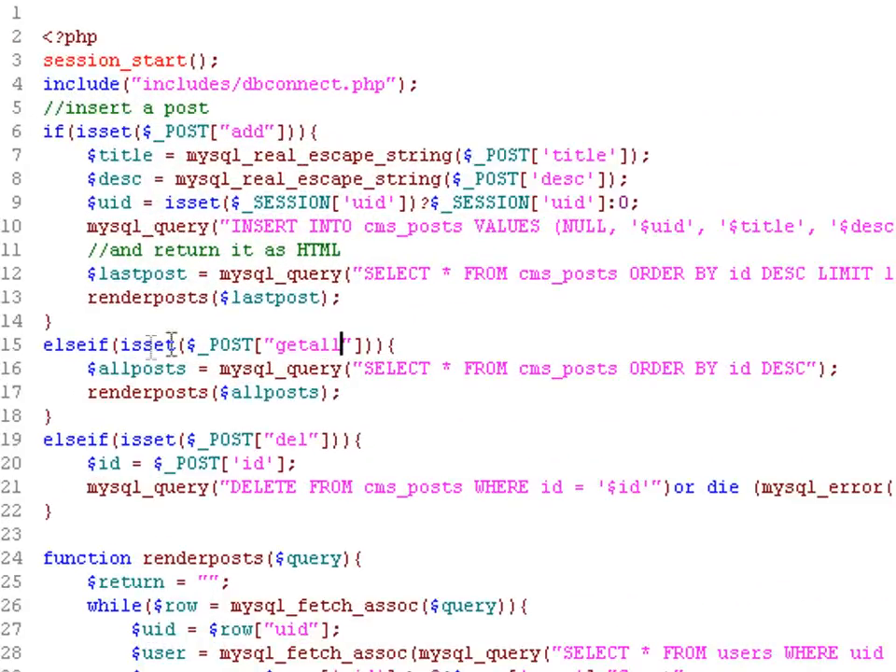
{"action": "mouse_move", "coordinate": [299, 345]}
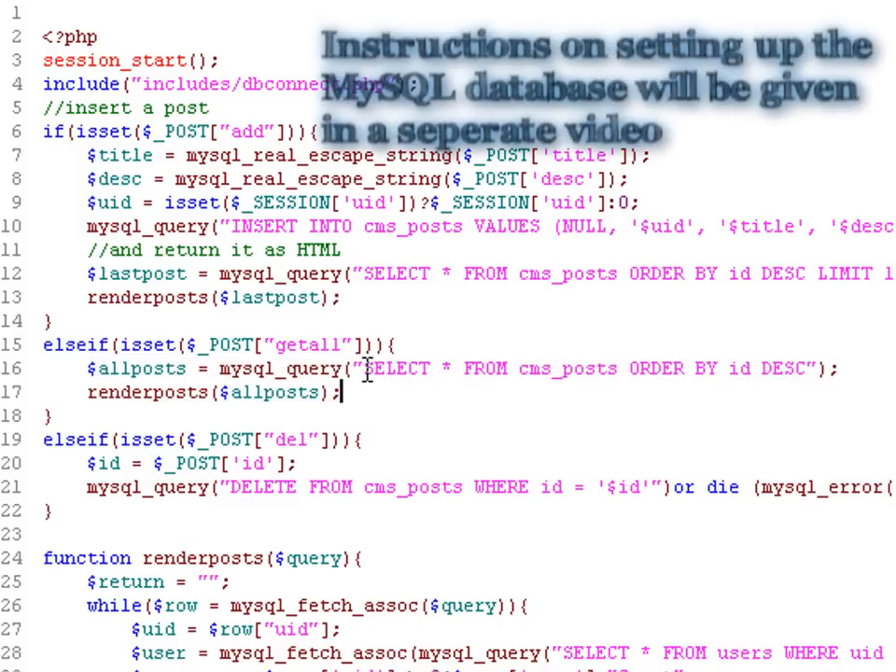
{"action": "double_click", "coordinate": [397, 367]}
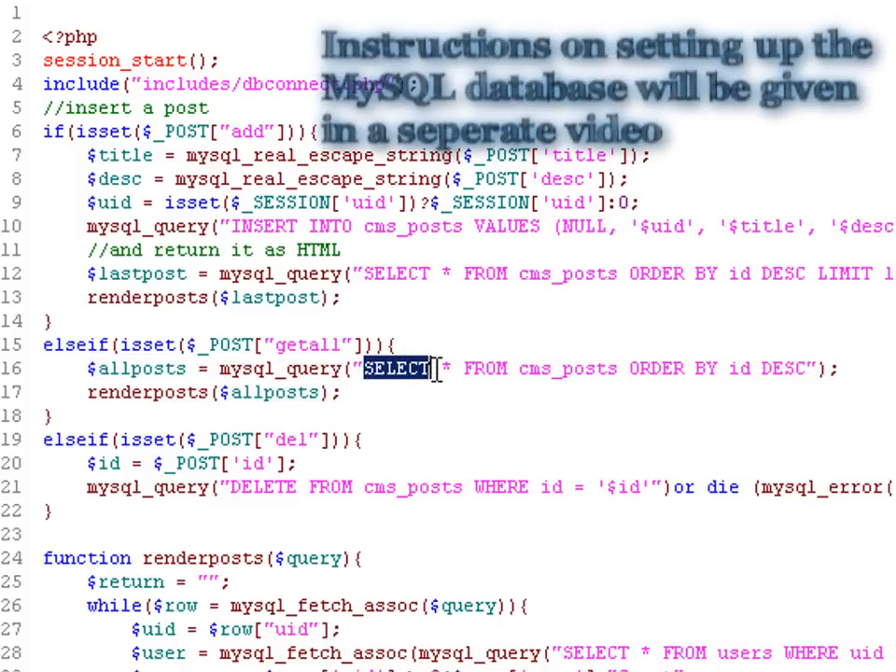
{"action": "left_click_drag", "start_coordinate": [429, 368], "coordinate": [508, 368]}
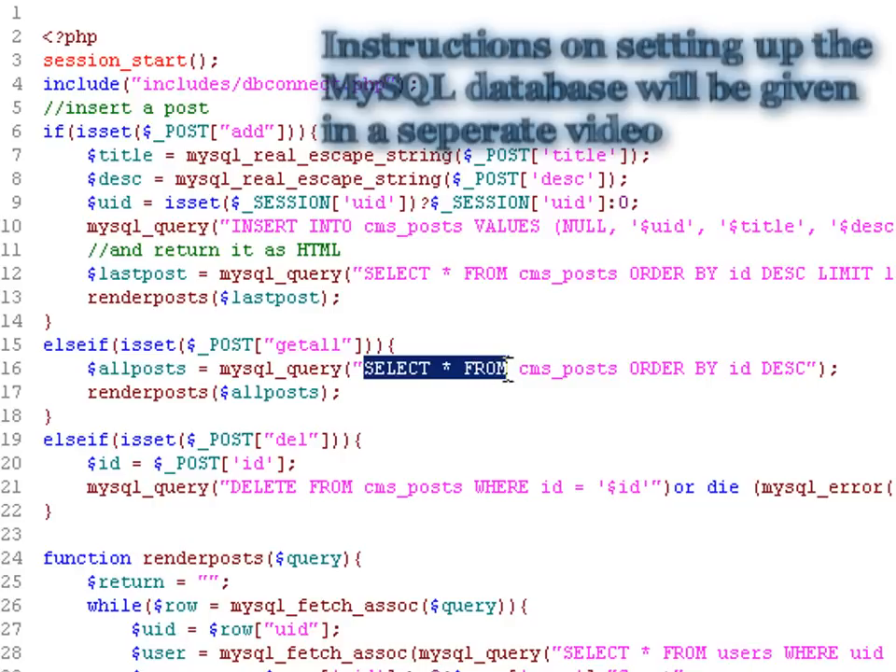
{"action": "left_click_drag", "start_coordinate": [511, 368], "coordinate": [625, 368]}
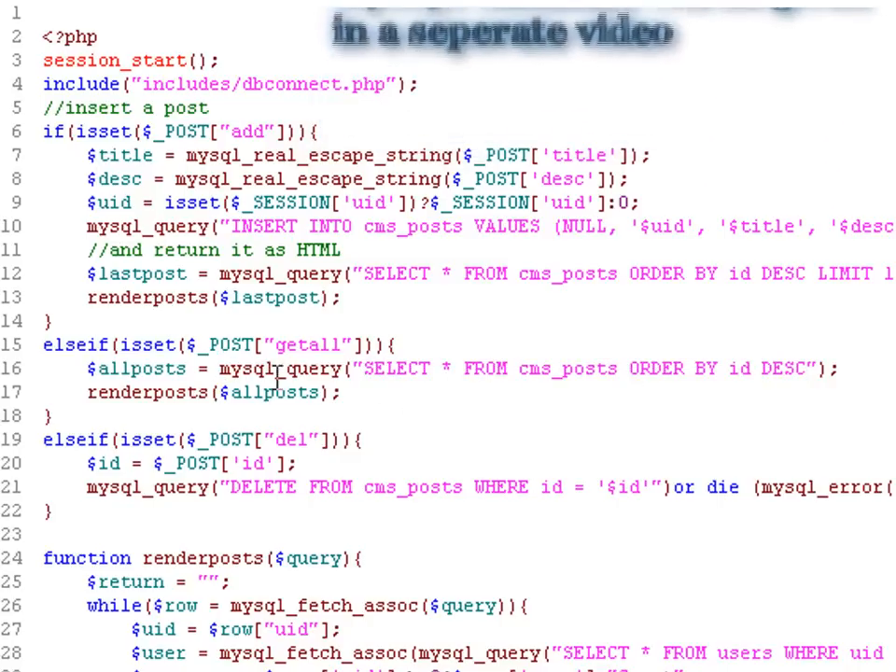
{"action": "double_click", "coordinate": [283, 368]}
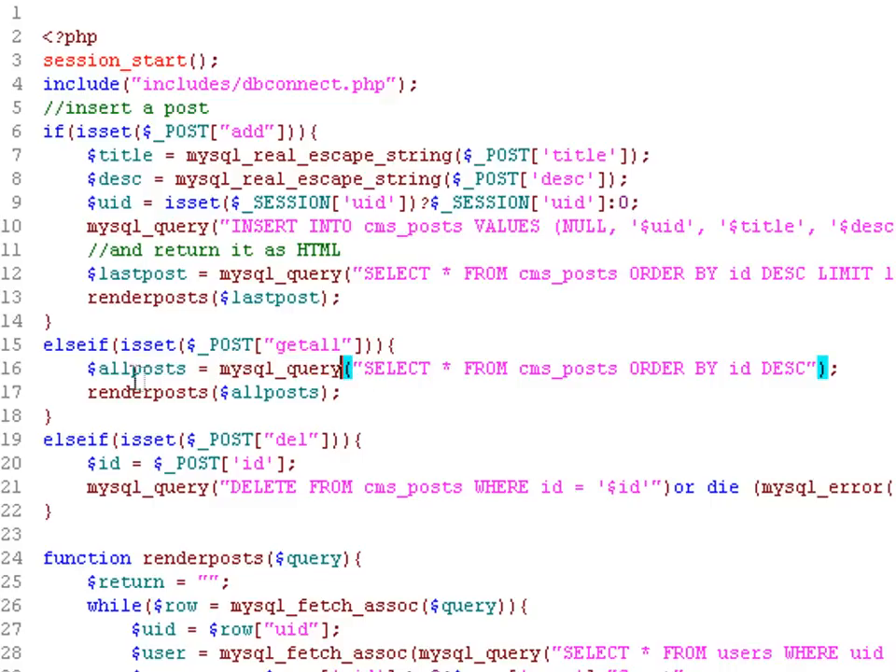
{"action": "double_click", "coordinate": [135, 367]}
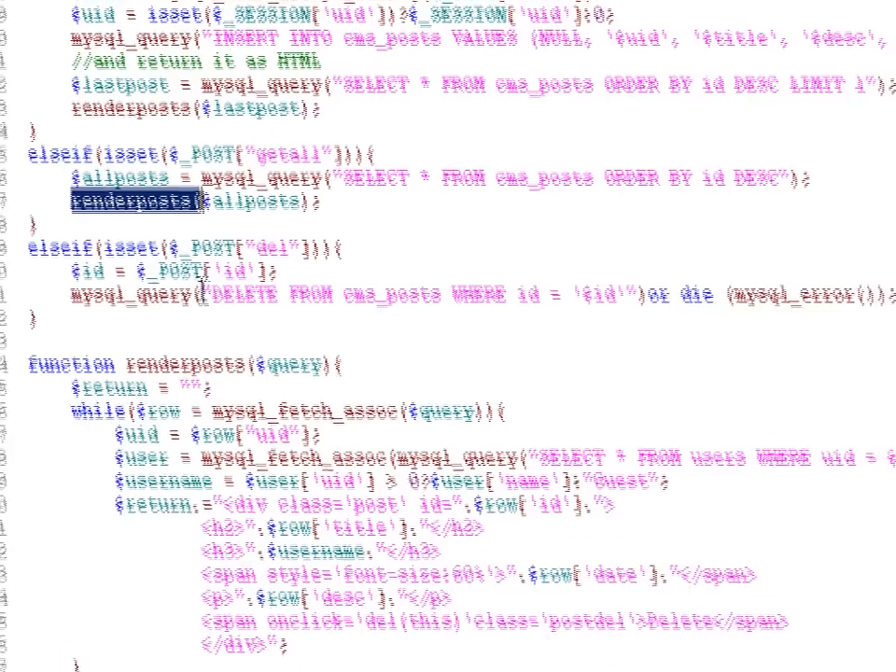
{"action": "scroll", "scroll_direction": "down", "scroll_amount": 3}
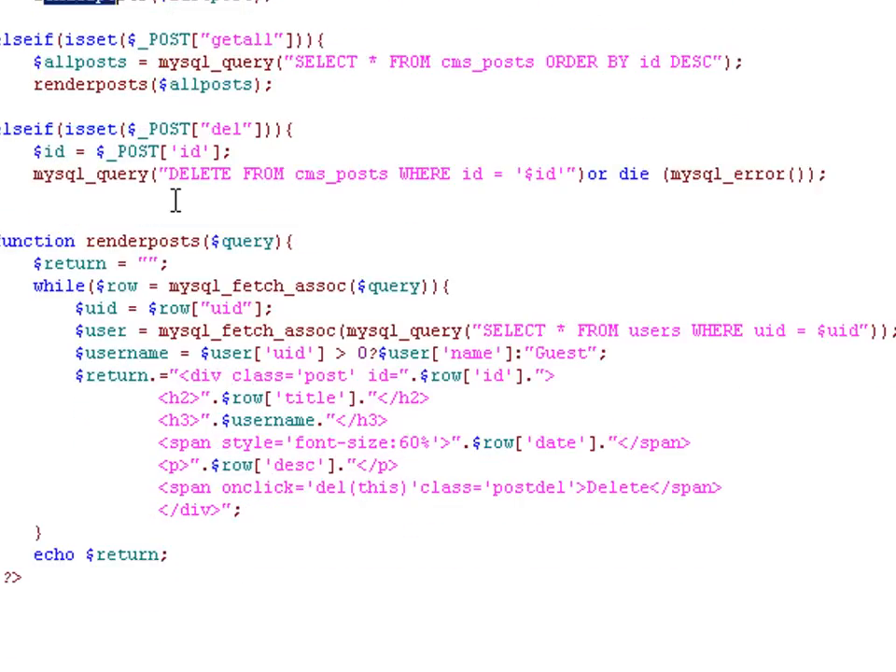
{"action": "scroll", "scroll_direction": "down", "scroll_amount": 3}
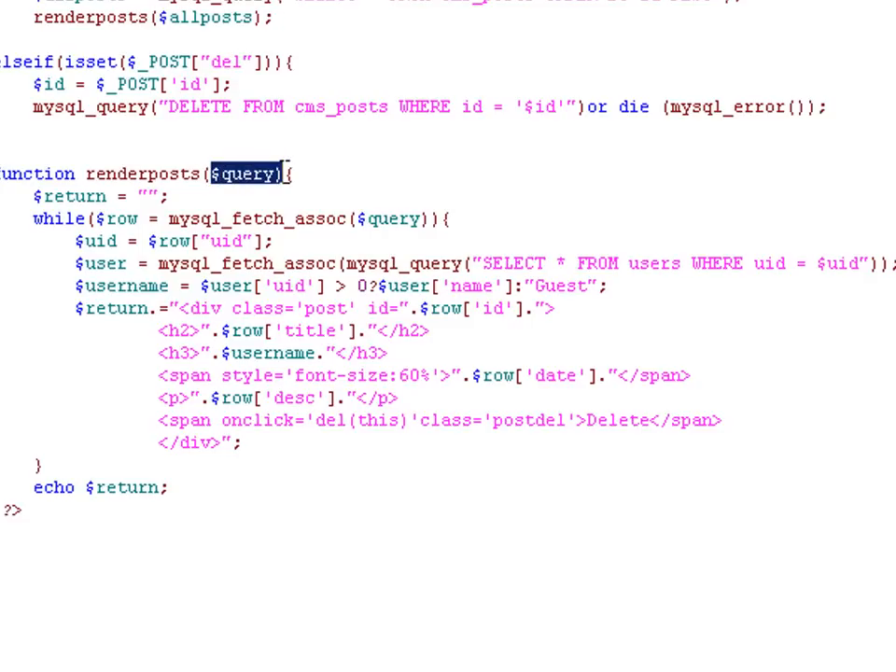
{"action": "scroll", "scroll_direction": "up", "scroll_amount": 3}
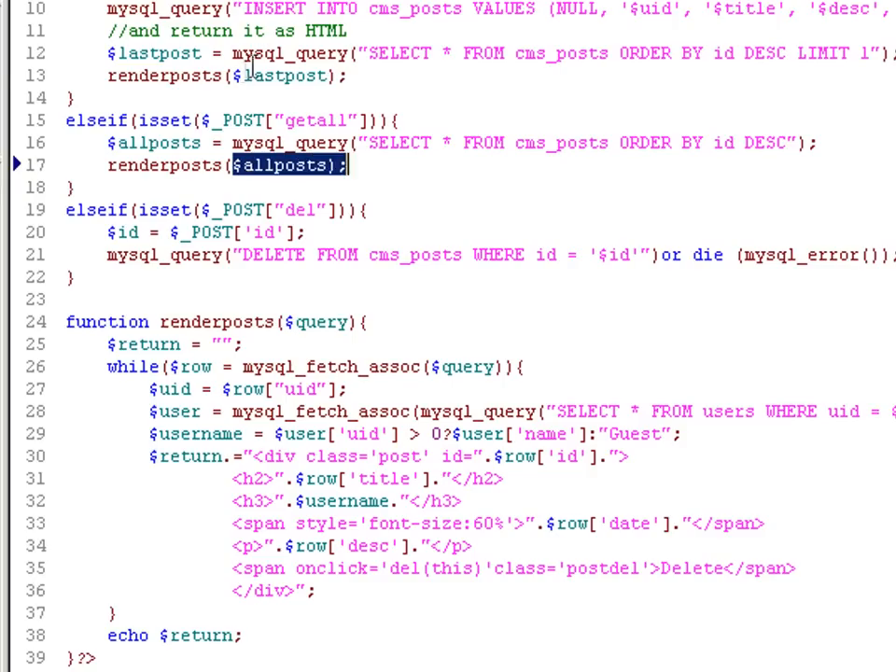
{"action": "scroll", "scroll_direction": "down", "scroll_amount": 3}
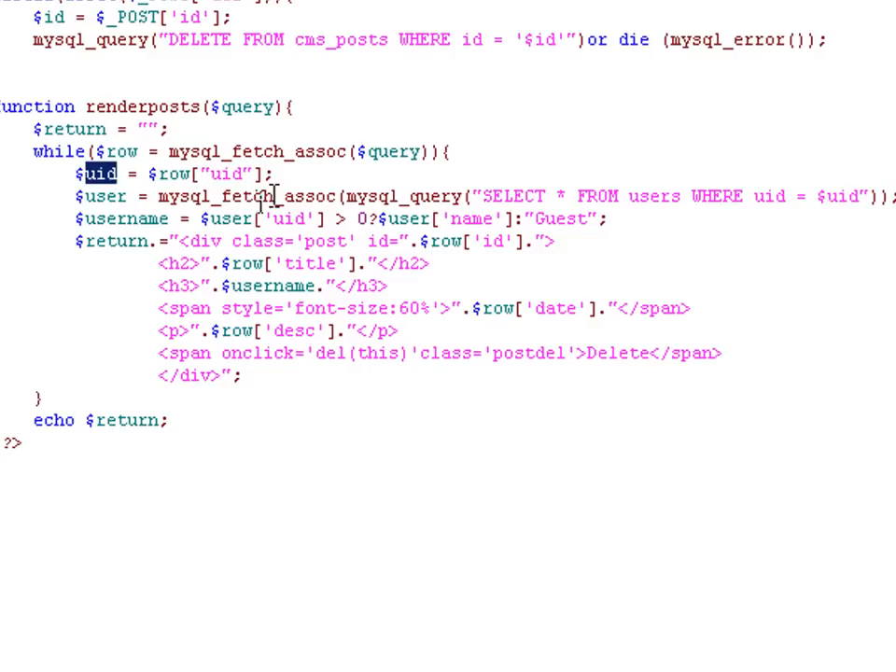
{"action": "scroll", "scroll_direction": "up", "scroll_amount": 3}
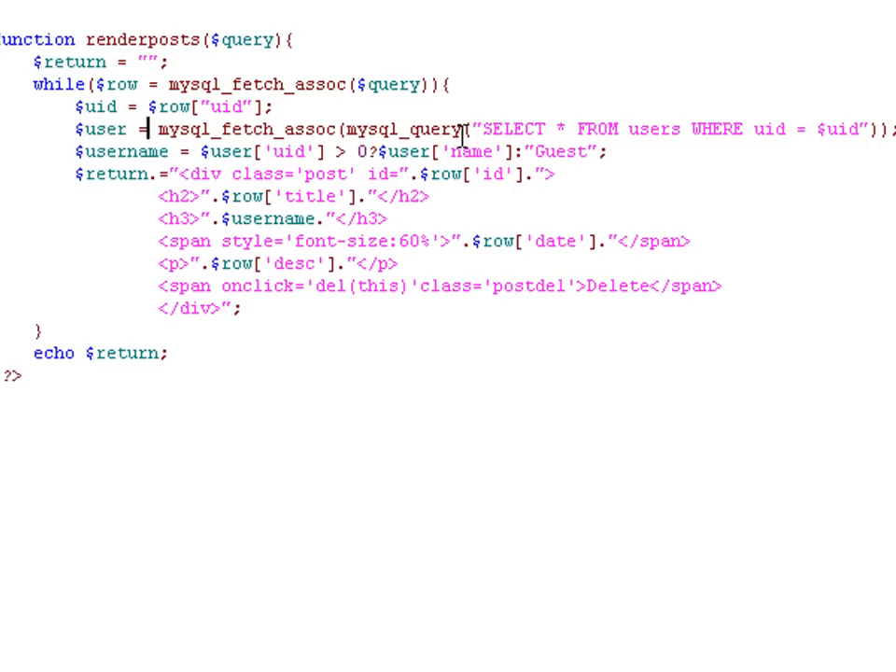
{"action": "mouse_move", "coordinate": [490, 122]}
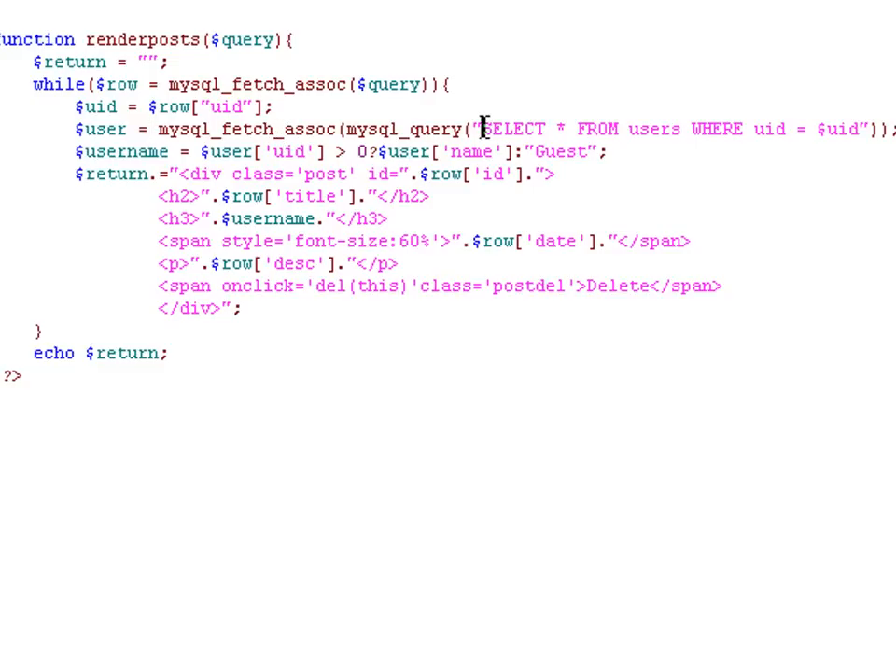
{"action": "left_click_drag", "start_coordinate": [485, 127], "coordinate": [635, 128]}
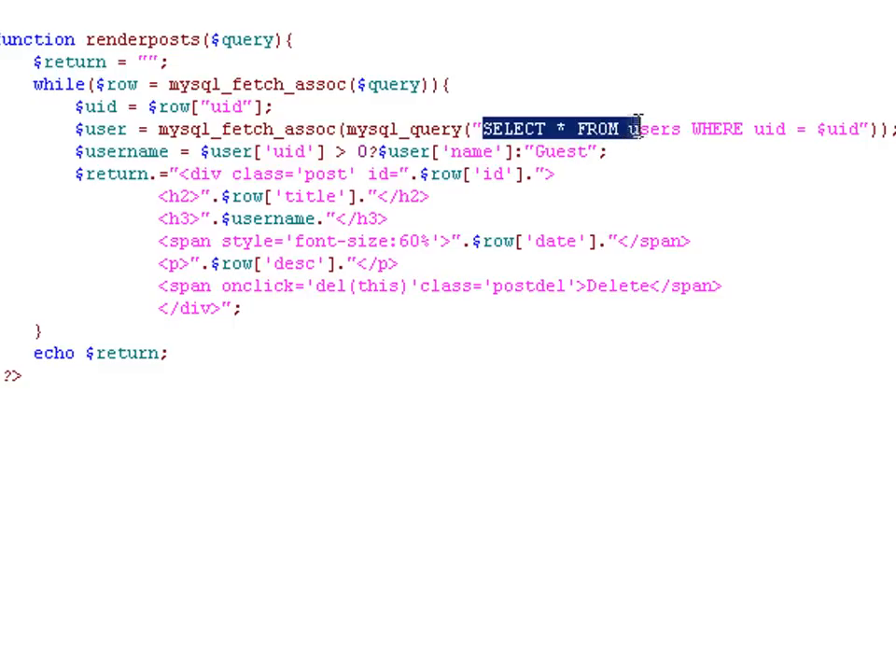
{"action": "left_click_drag", "start_coordinate": [634, 129], "coordinate": [747, 129]}
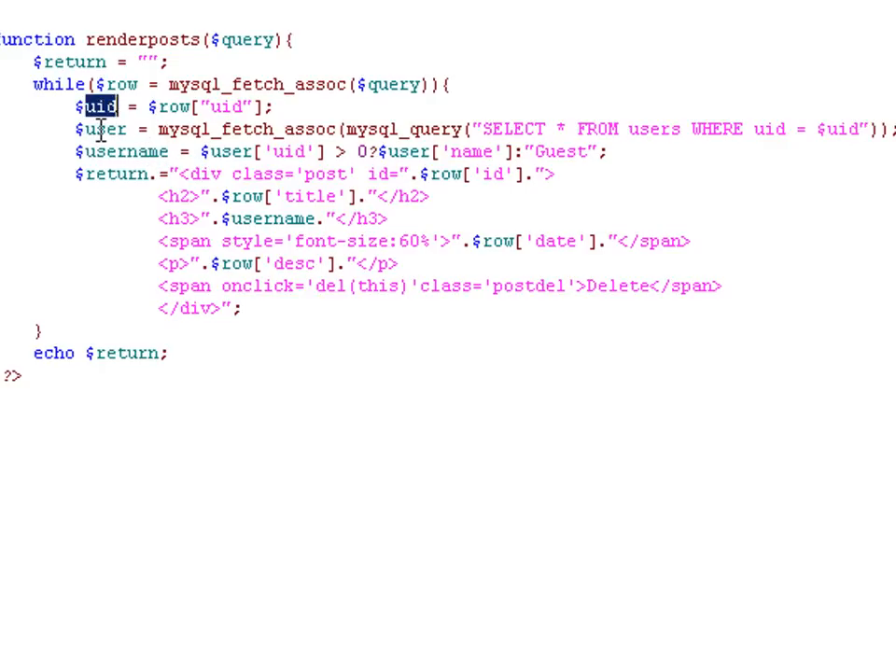
{"action": "double_click", "coordinate": [105, 128]}
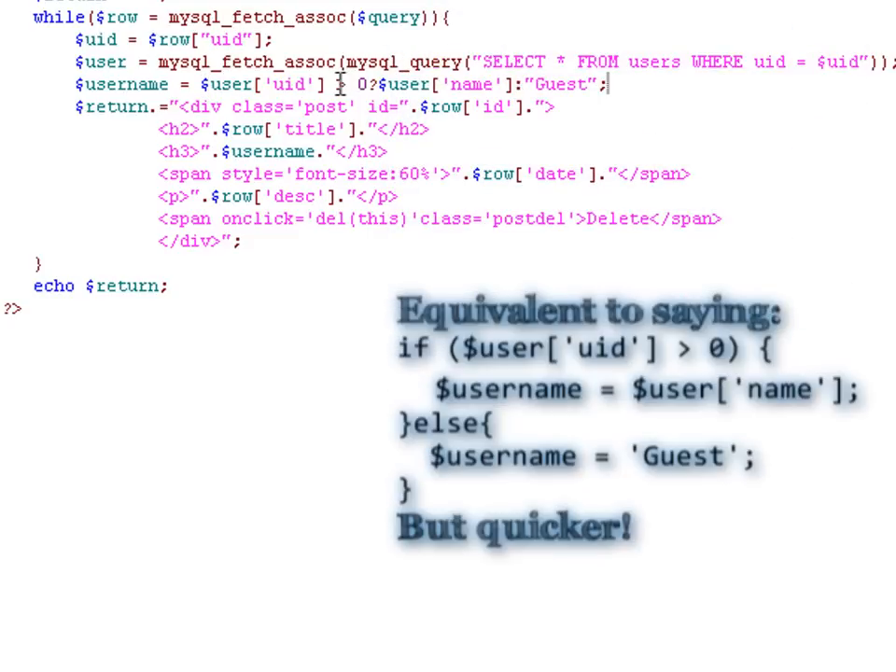
{"action": "mouse_move", "coordinate": [569, 154]}
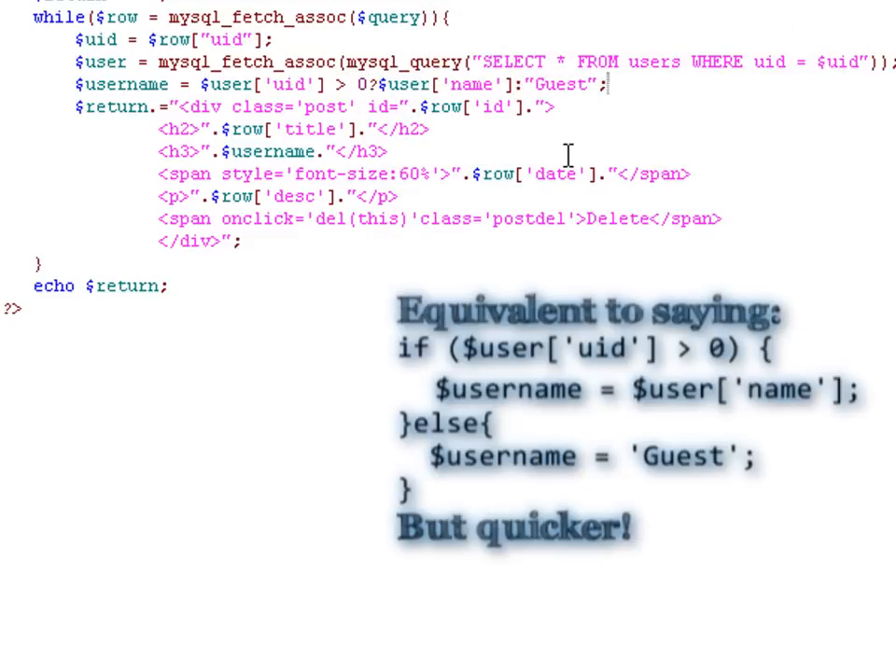
{"action": "mouse_move", "coordinate": [373, 84]}
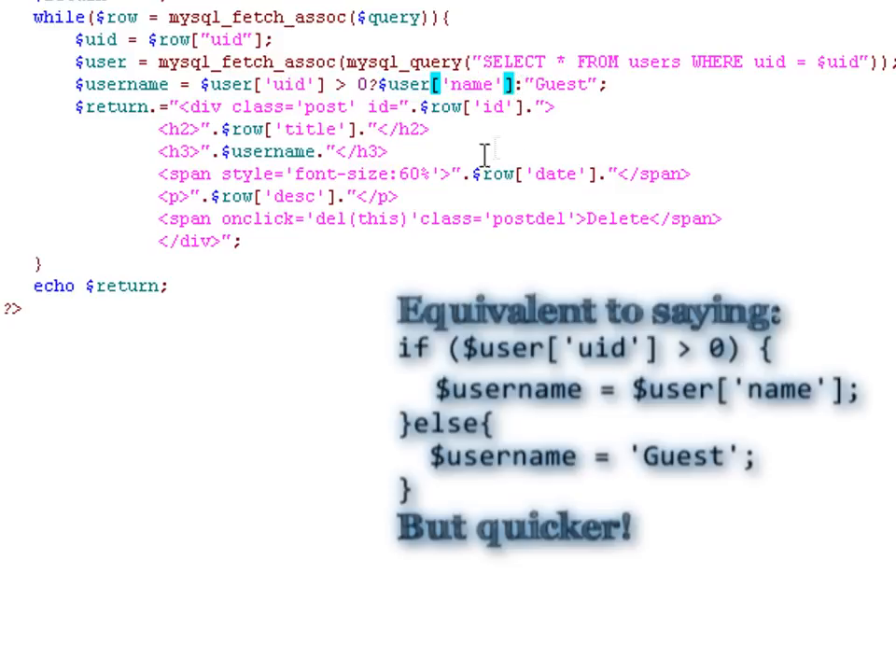
{"action": "mouse_move", "coordinate": [441, 66]}
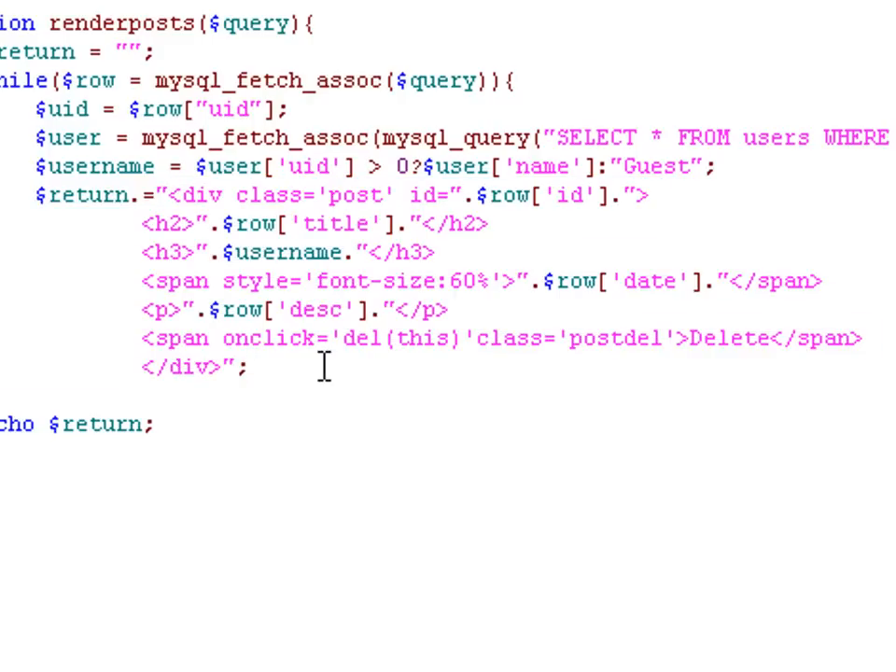
{"action": "mouse_move", "coordinate": [37, 192]}
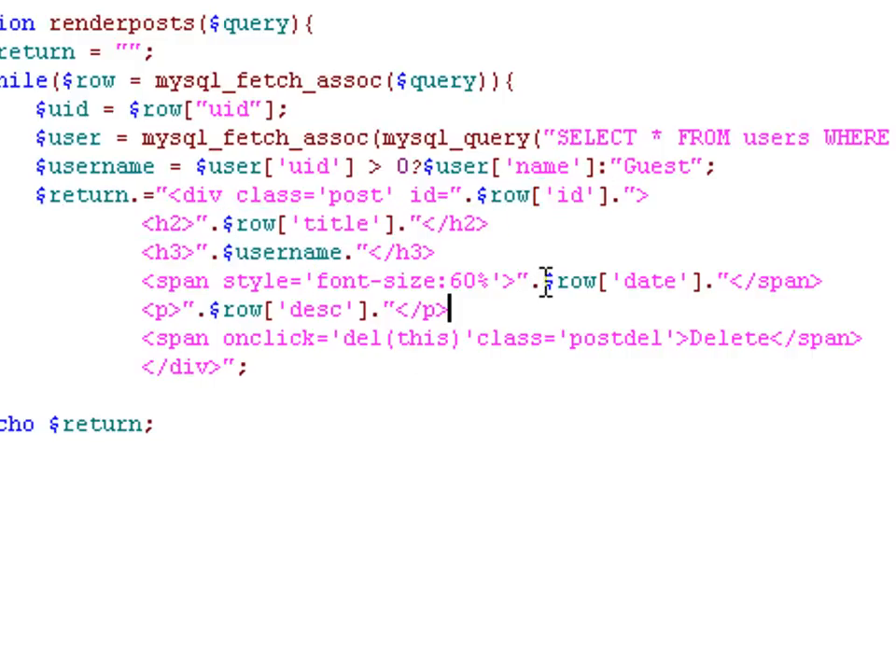
{"action": "double_click", "coordinate": [605, 282]}
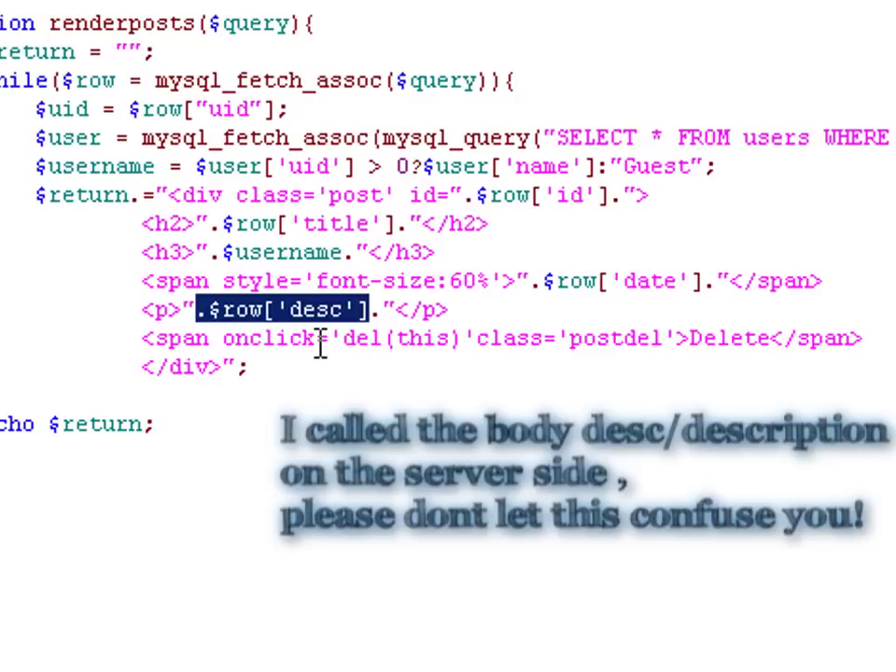
{"action": "double_click", "coordinate": [728, 337]}
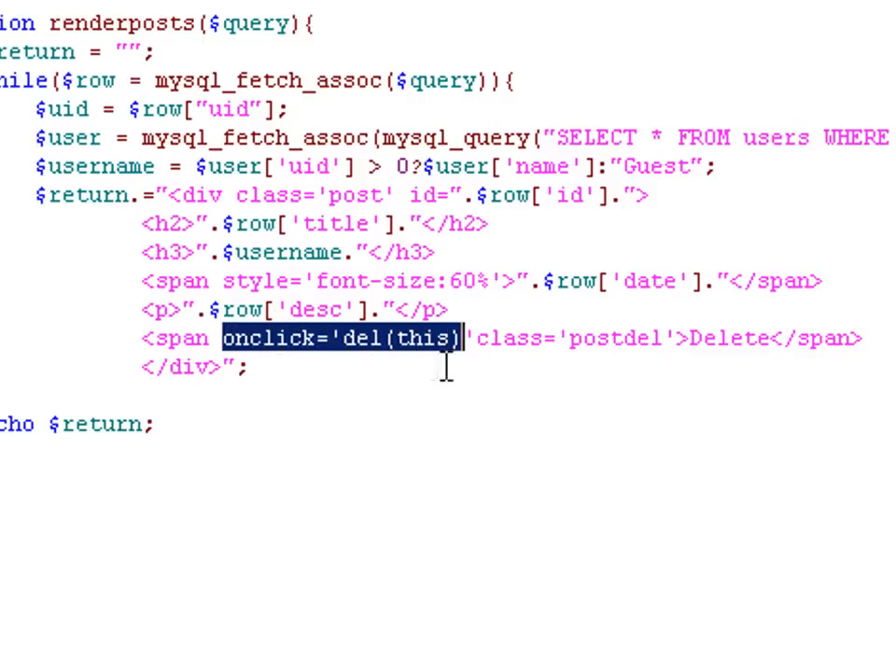
{"action": "left_click", "coordinate": [728, 342]}
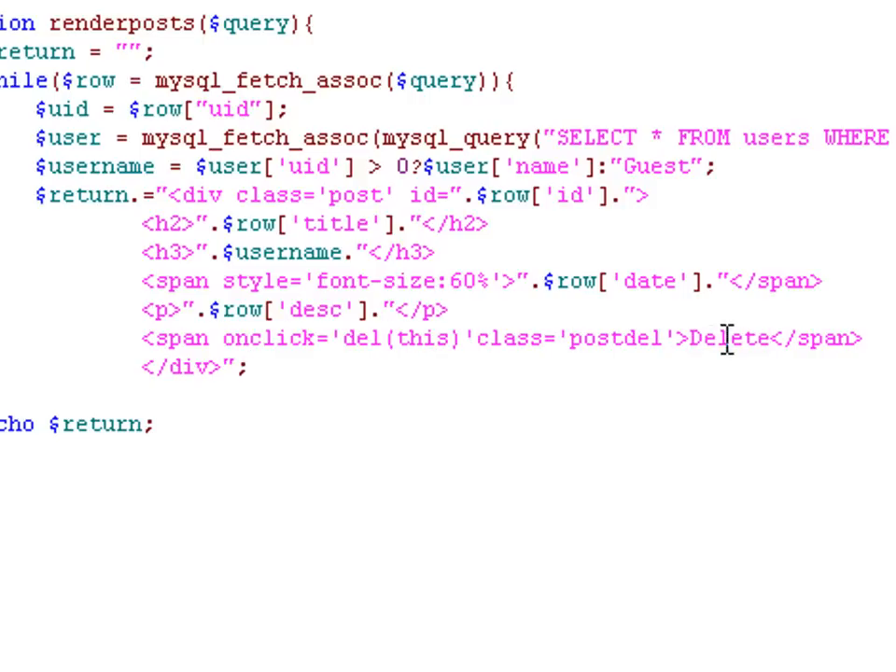
{"action": "double_click", "coordinate": [337, 332]}
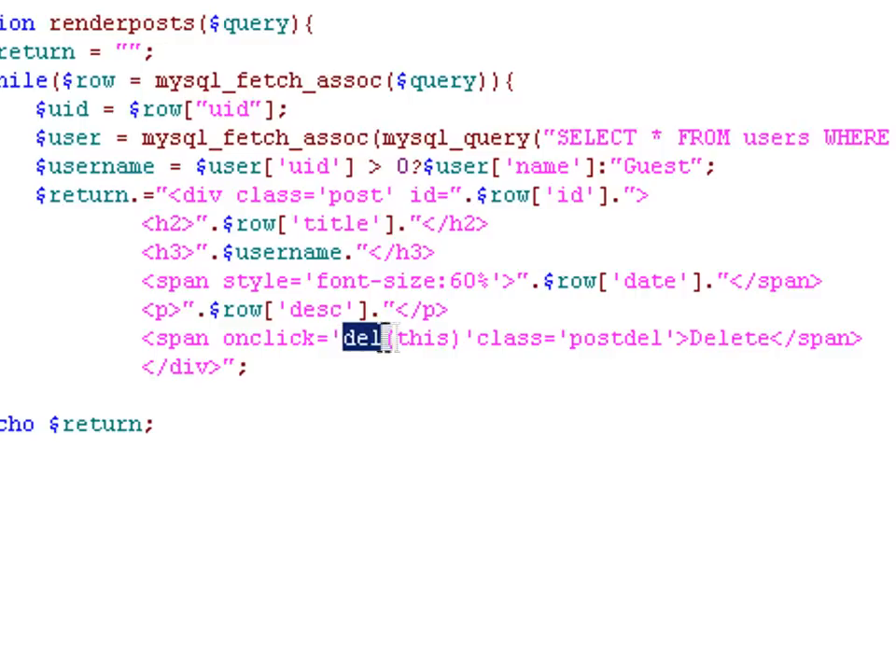
{"action": "double_click", "coordinate": [423, 338]}
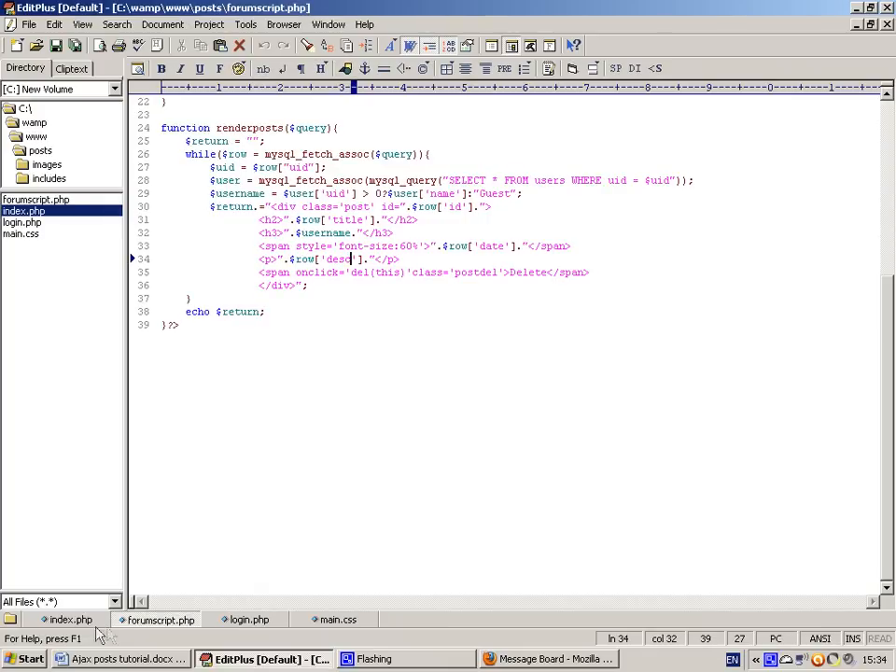
Step: Show index.php's get-all-posts Ajax handlers, highlighting the html() response and 'Could not retrieve posts' error
{"action": "left_click", "coordinate": [71, 620]}
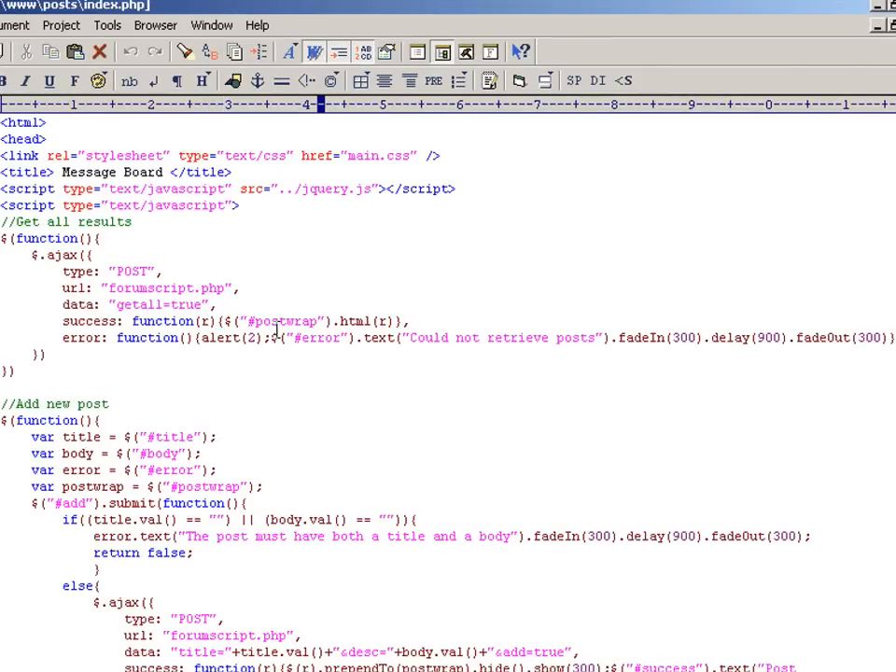
{"action": "double_click", "coordinate": [284, 321]}
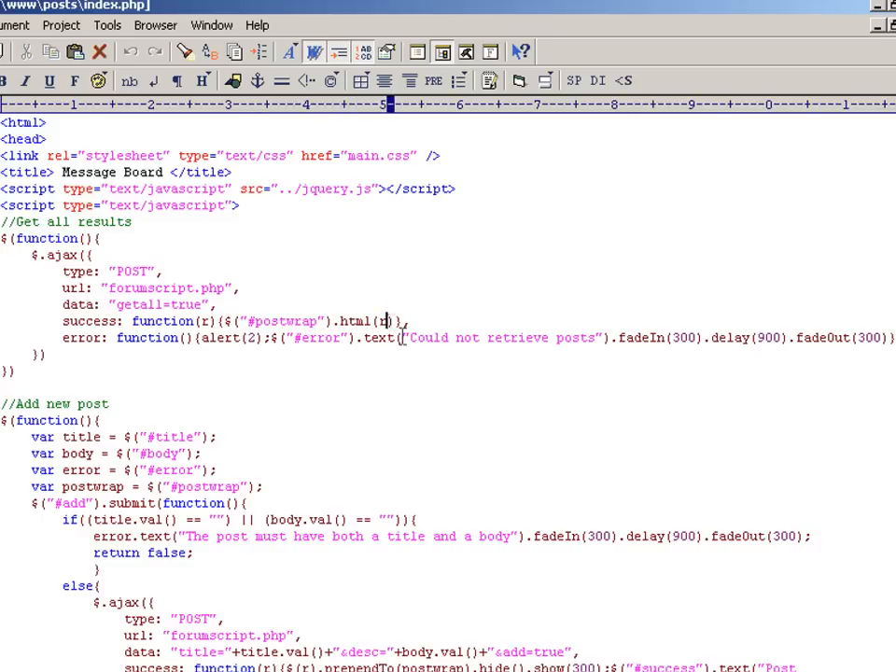
{"action": "scroll", "scroll_direction": "down", "scroll_amount": 3}
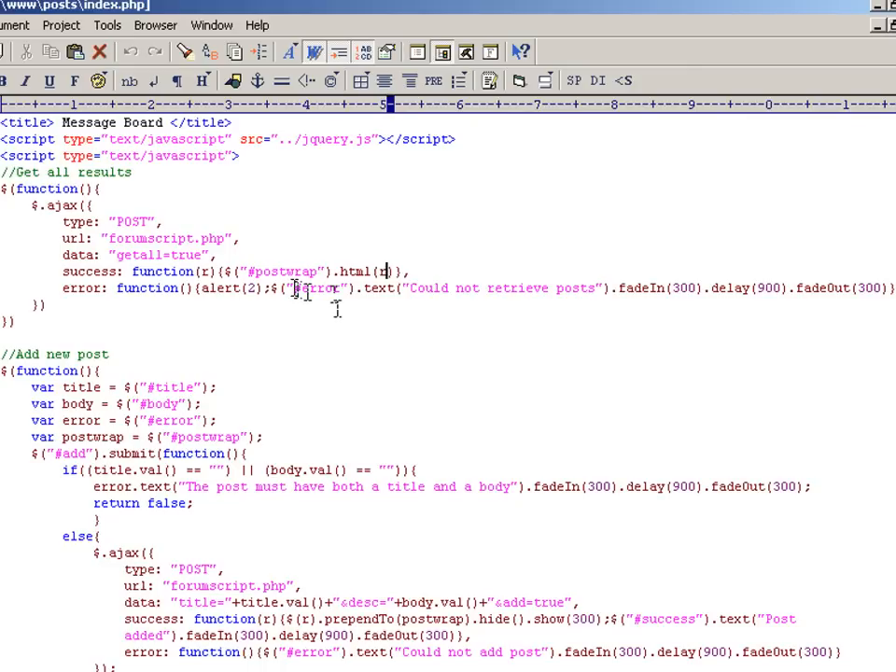
{"action": "double_click", "coordinate": [315, 287]}
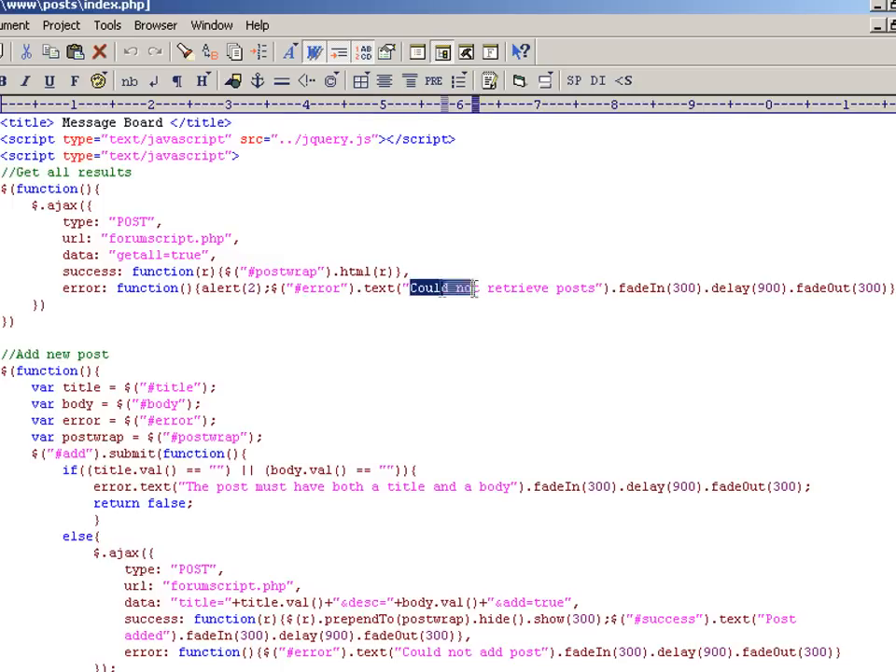
{"action": "left_click_drag", "start_coordinate": [413, 287], "coordinate": [597, 287]}
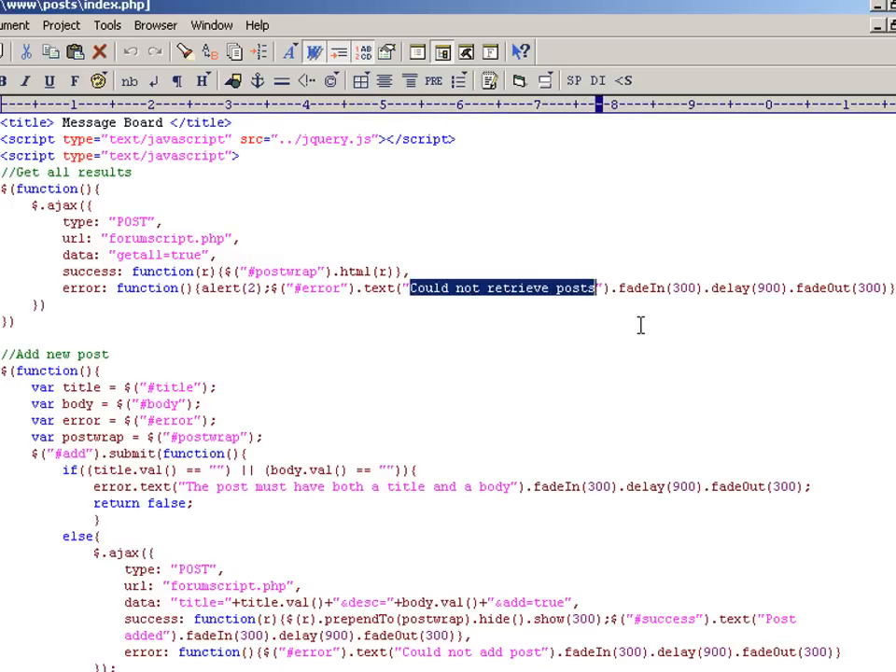
{"action": "left_click", "coordinate": [607, 287]}
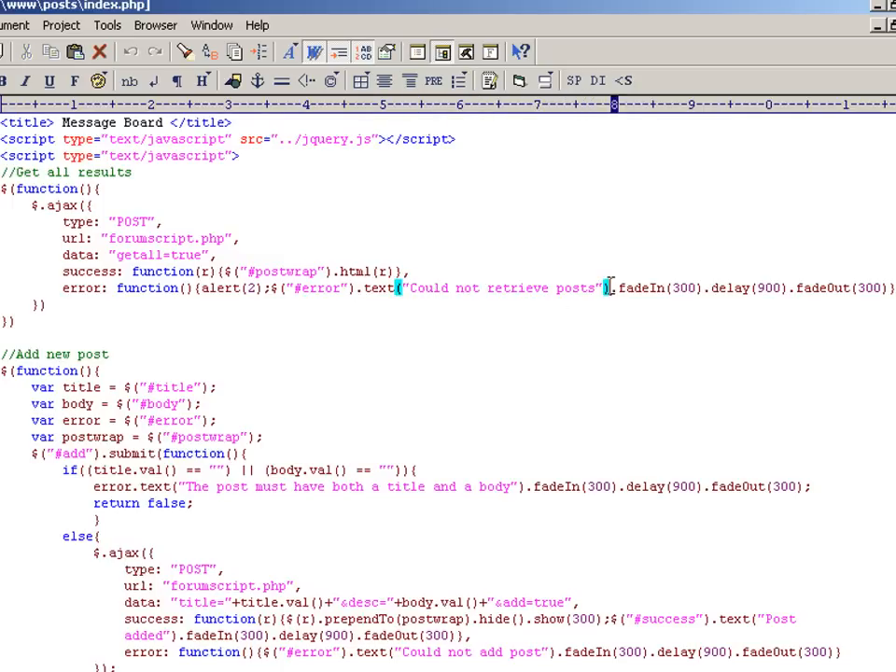
{"action": "scroll", "scroll_direction": "down", "scroll_amount": 3}
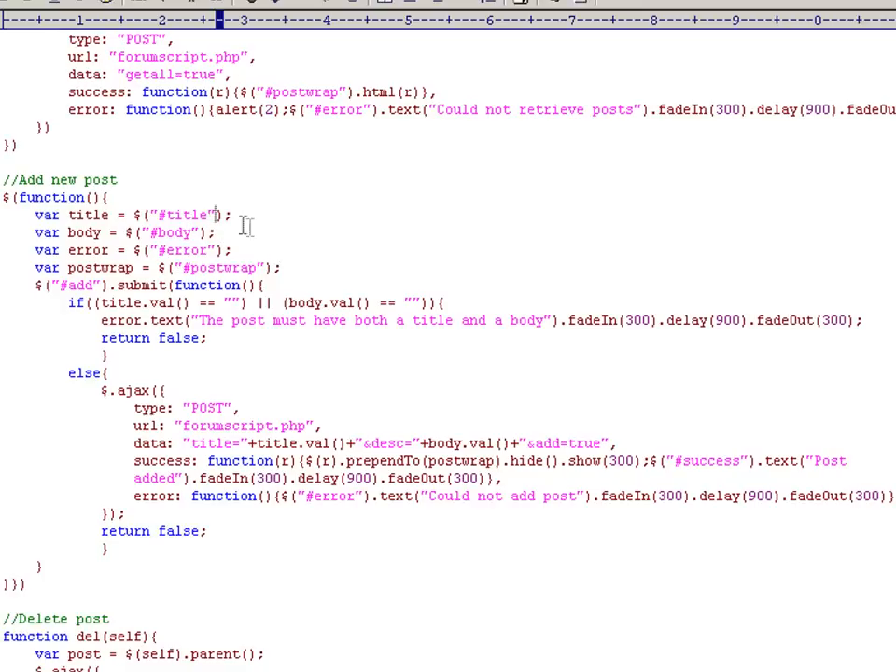
{"action": "double_click", "coordinate": [180, 215]}
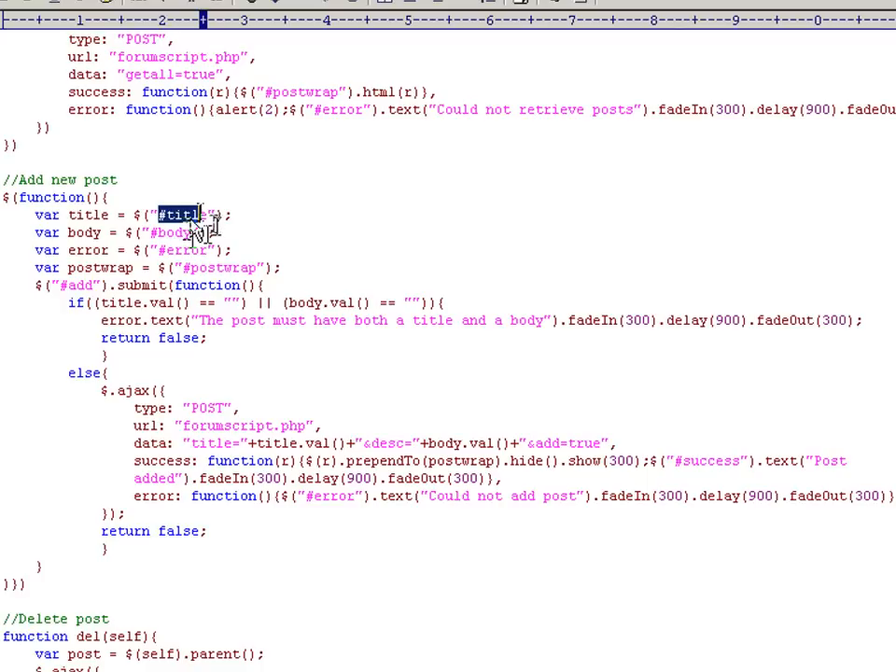
{"action": "double_click", "coordinate": [89, 215]}
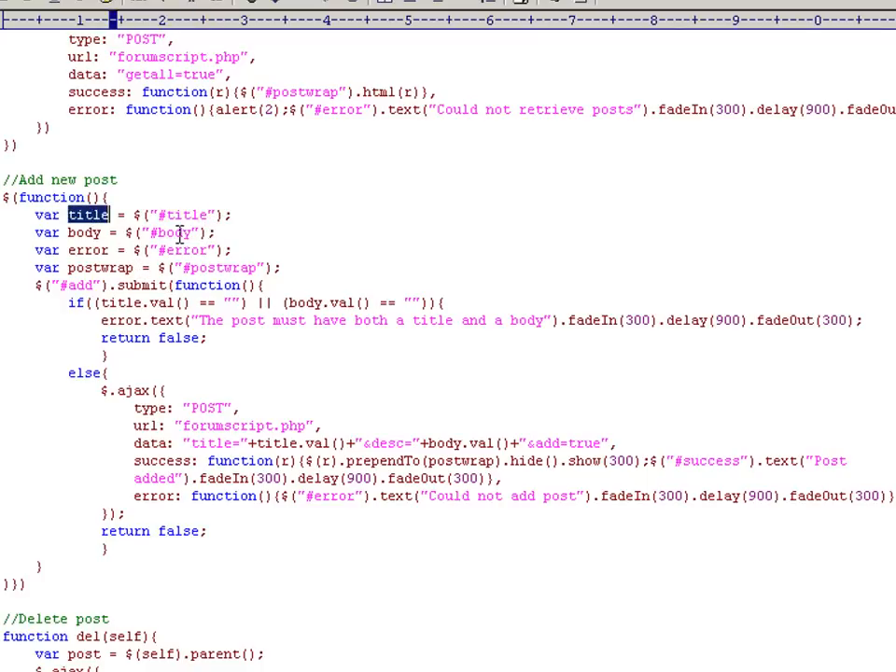
{"action": "double_click", "coordinate": [187, 249]}
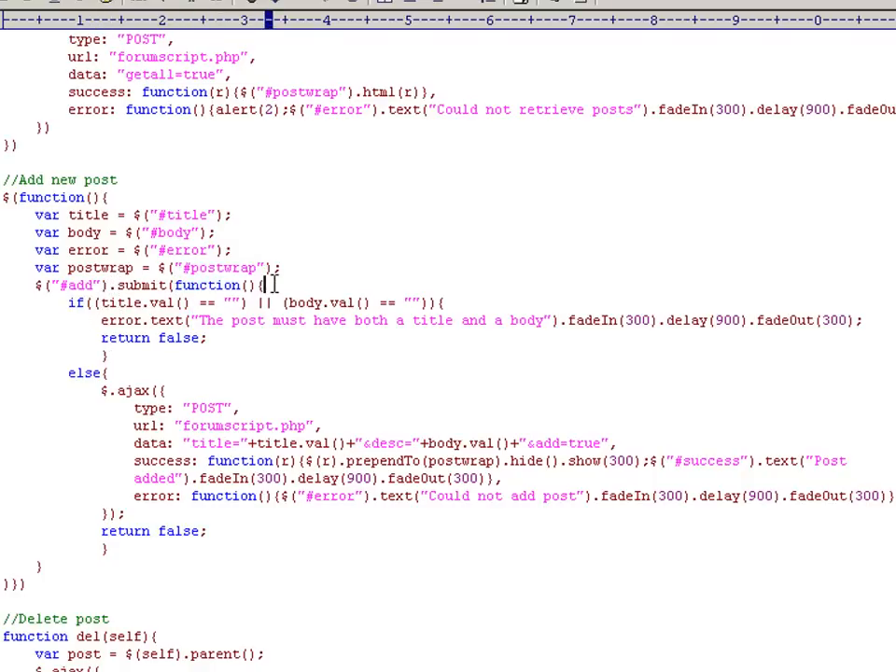
{"action": "scroll", "scroll_direction": "down", "scroll_amount": 3}
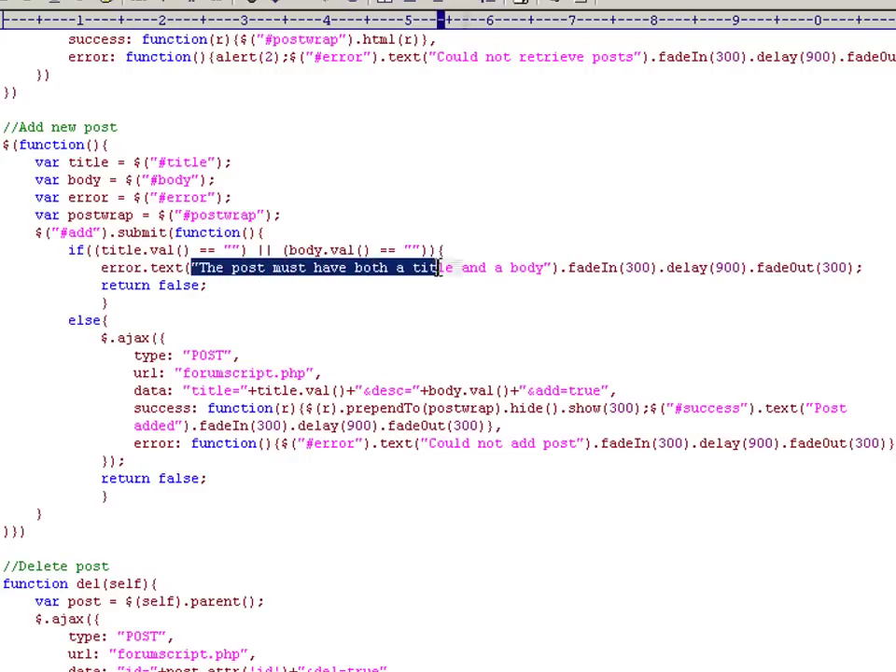
{"action": "left_click", "coordinate": [449, 304]}
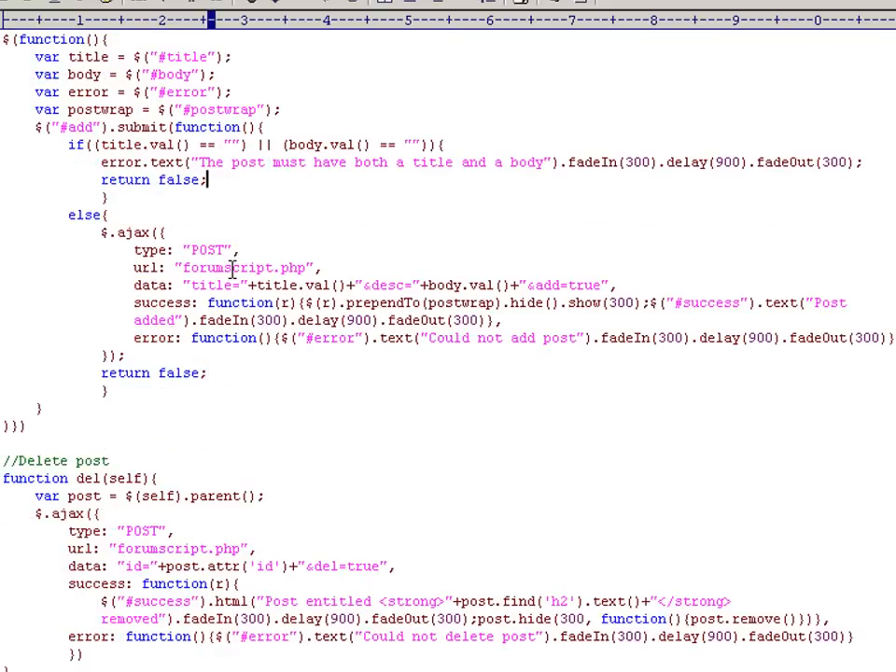
{"action": "mouse_move", "coordinate": [93, 232]}
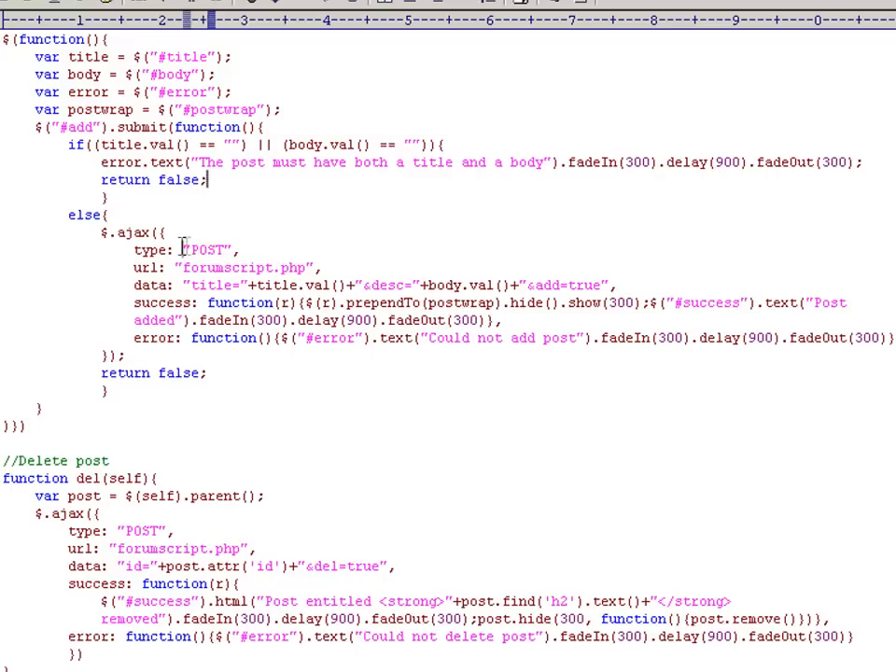
{"action": "double_click", "coordinate": [247, 268]}
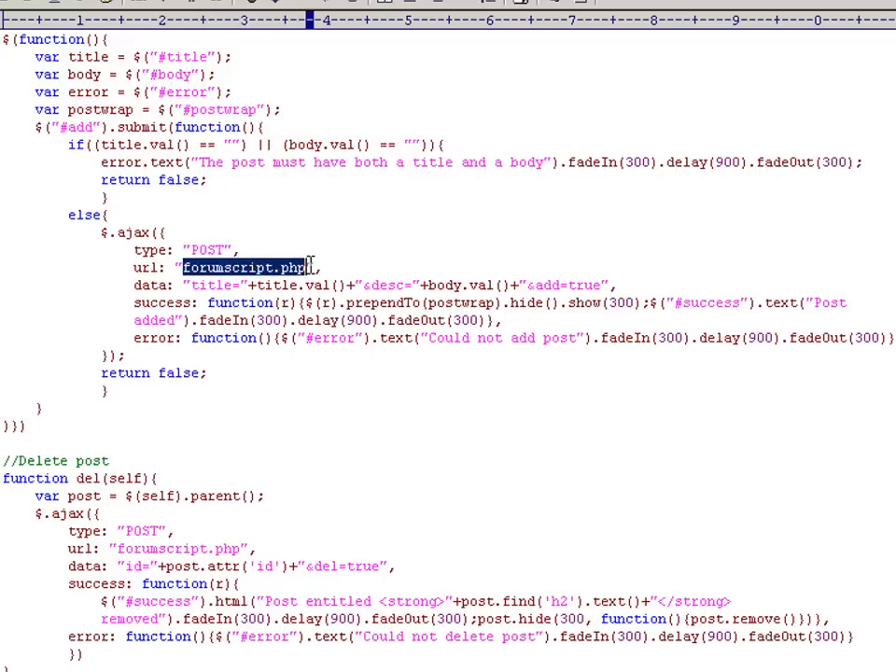
{"action": "left_click", "coordinate": [350, 291]}
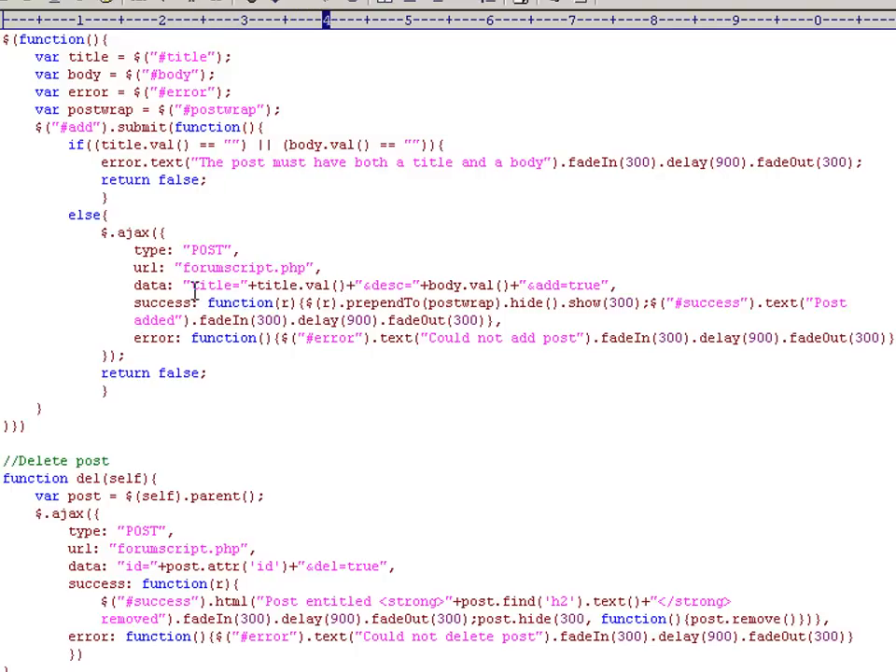
{"action": "left_click", "coordinate": [339, 286]}
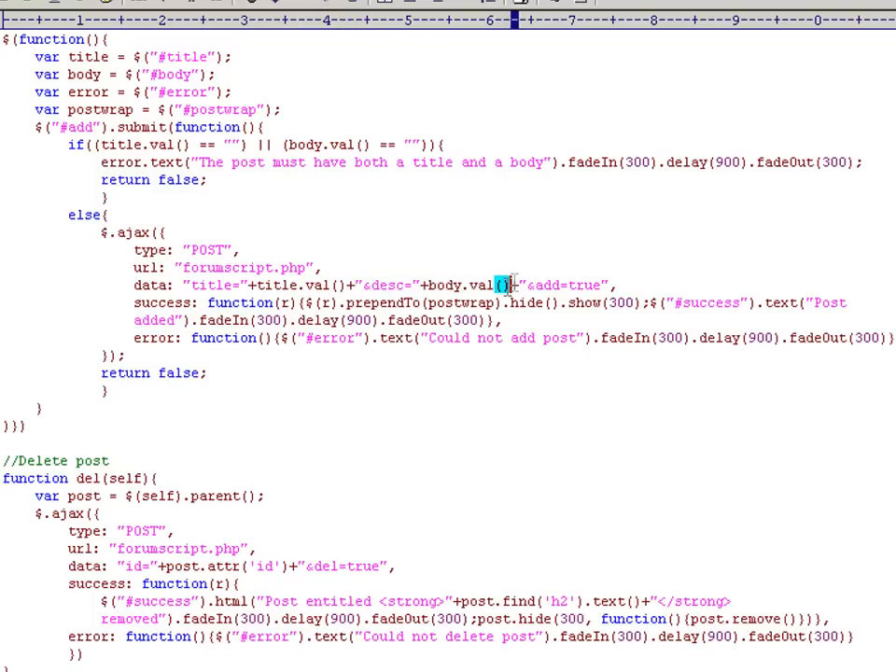
{"action": "mouse_move", "coordinate": [549, 329]}
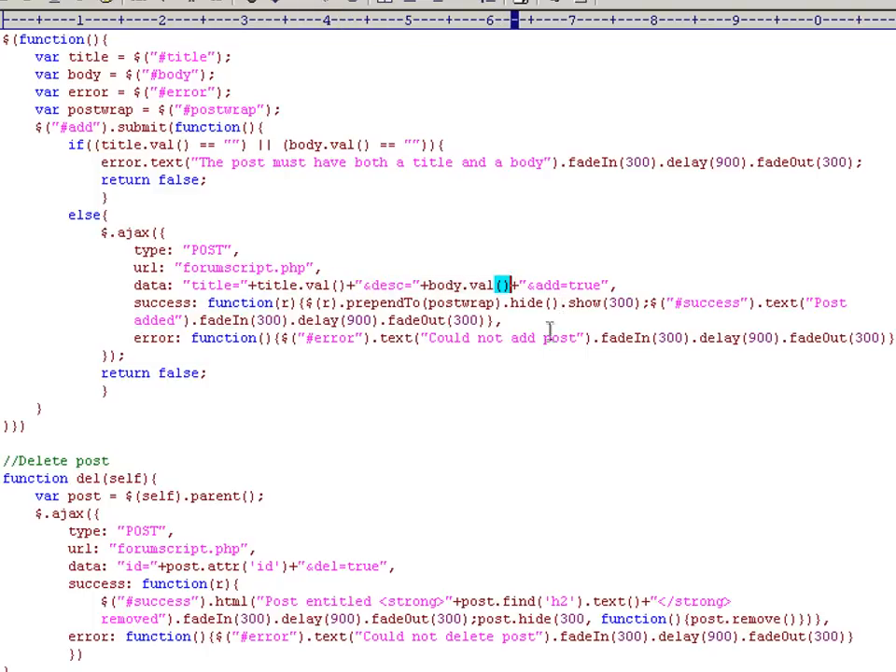
{"action": "double_click", "coordinate": [550, 285]}
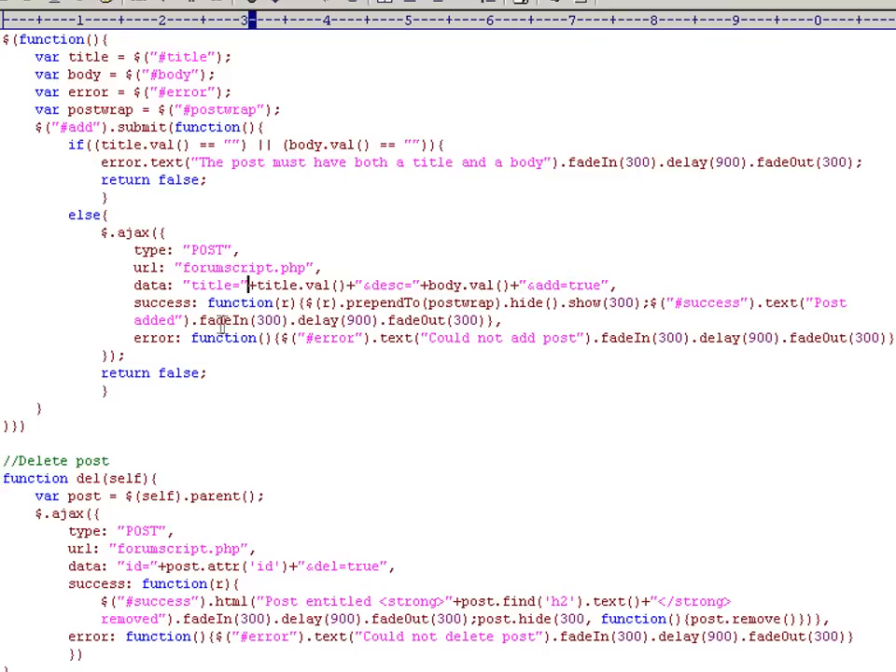
{"action": "double_click", "coordinate": [212, 285]}
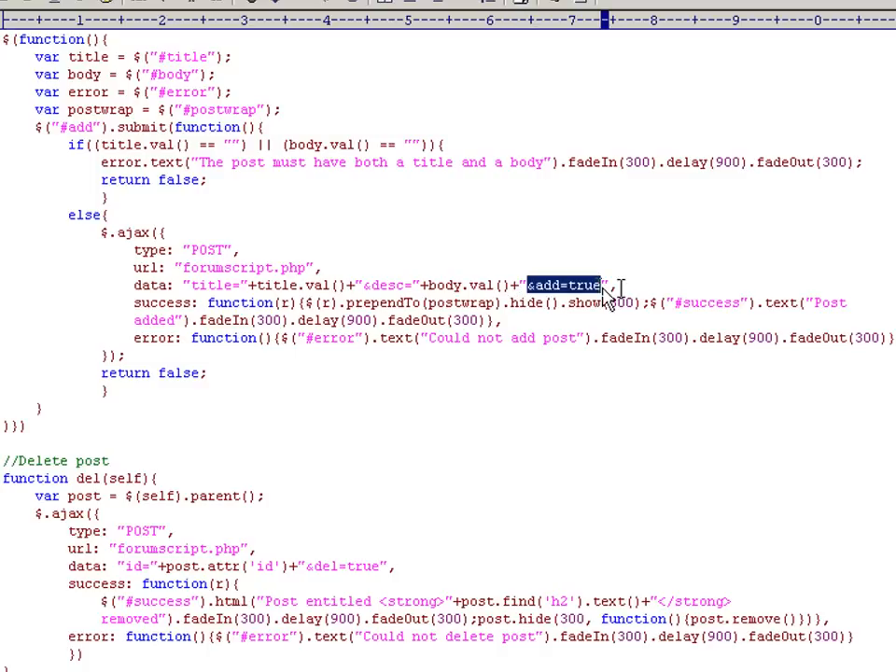
{"action": "left_click", "coordinate": [563, 284]}
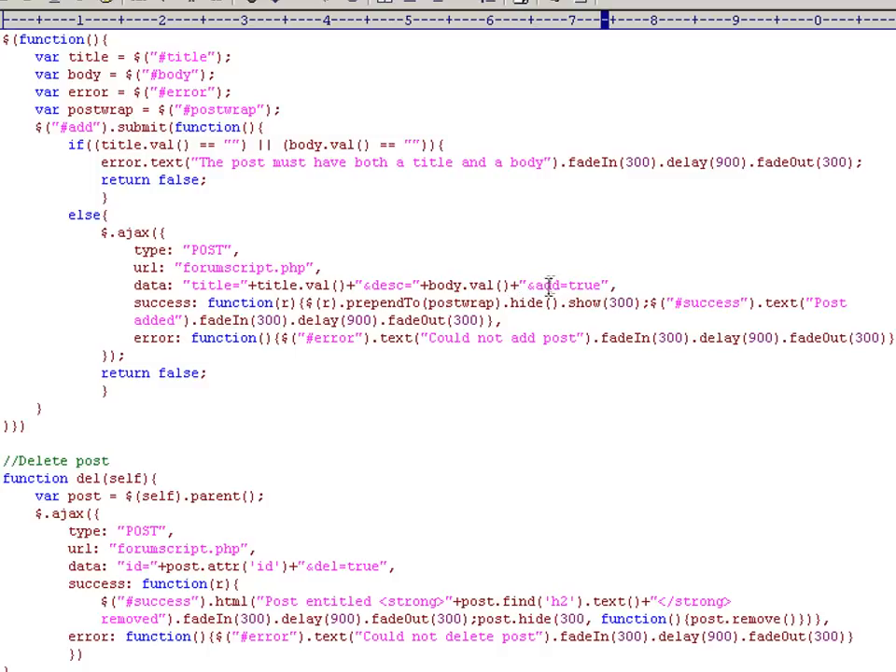
{"action": "left_click", "coordinate": [616, 286]}
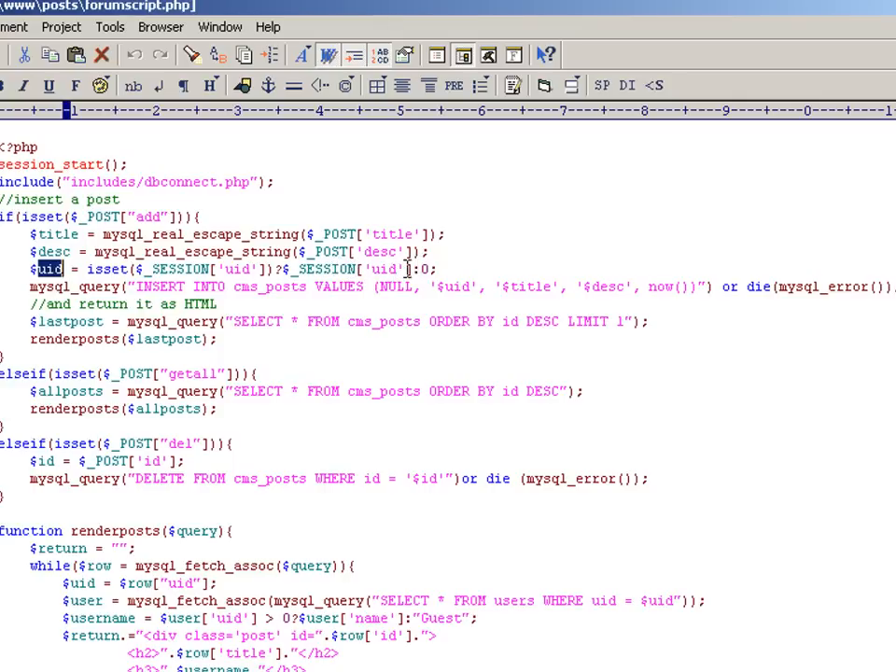
Step: Point out the INSERT query's NULL id, $title and $desc values in the add branch
{"action": "left_click", "coordinate": [427, 269]}
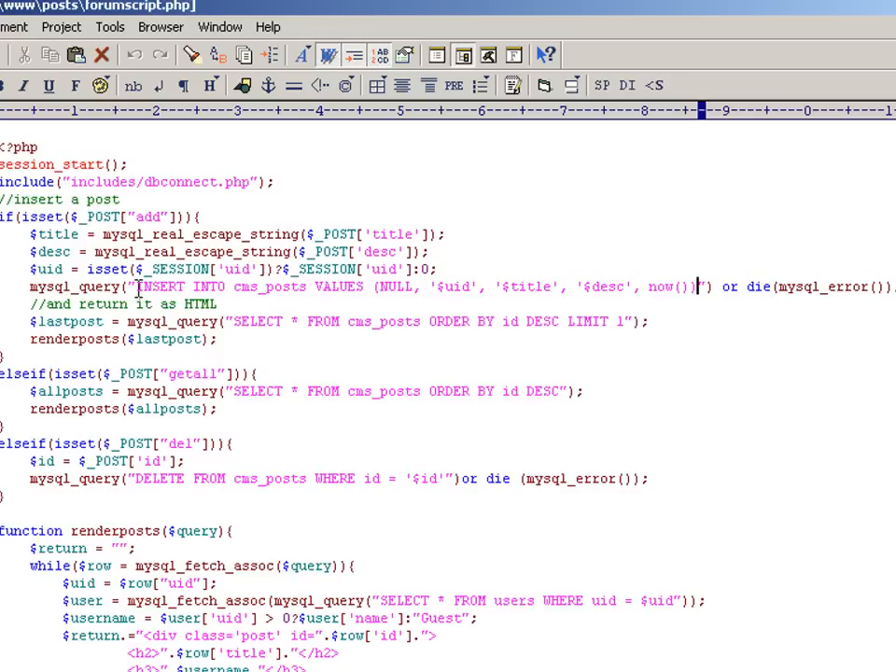
{"action": "double_click", "coordinate": [163, 286]}
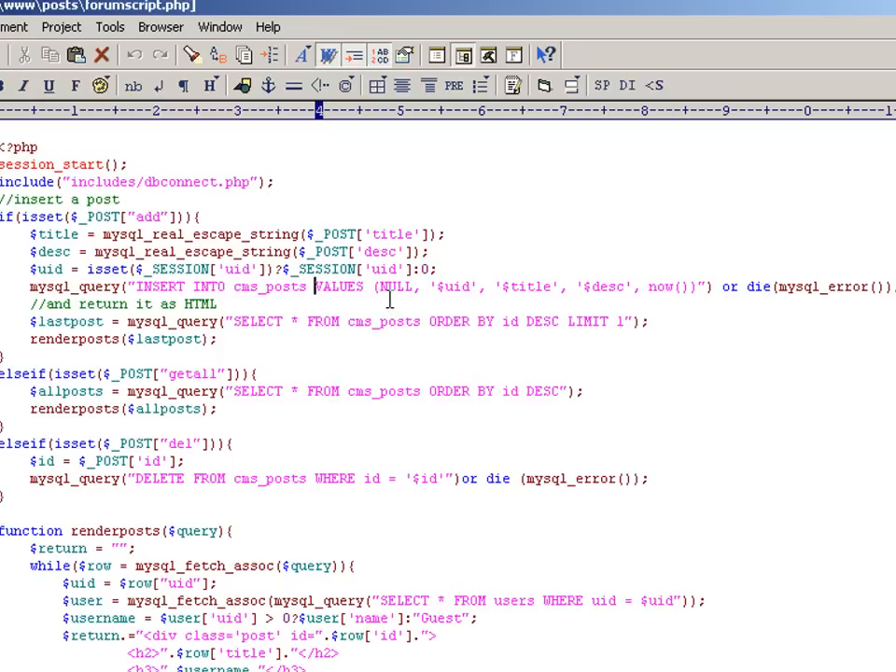
{"action": "double_click", "coordinate": [396, 287]}
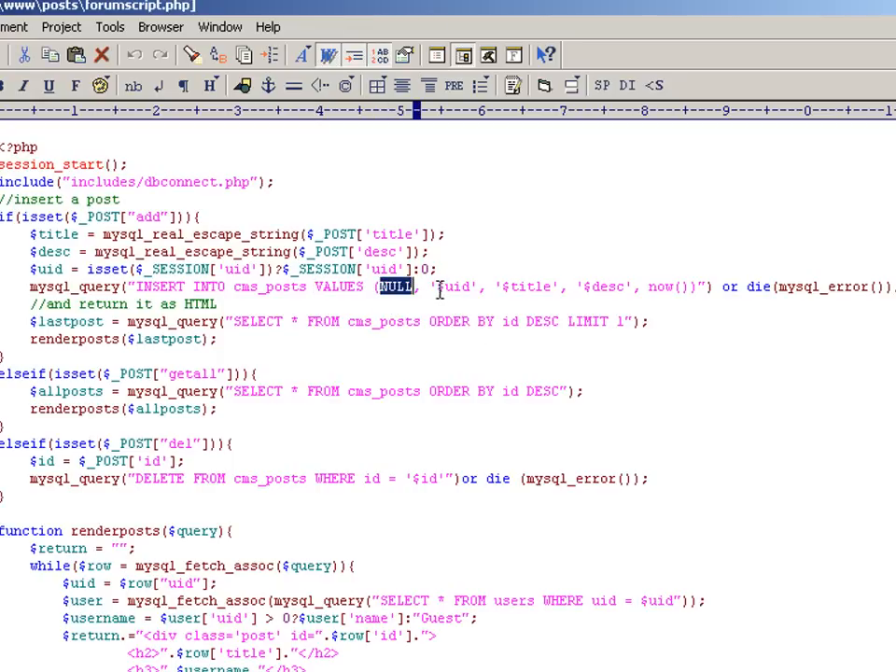
{"action": "double_click", "coordinate": [534, 286]}
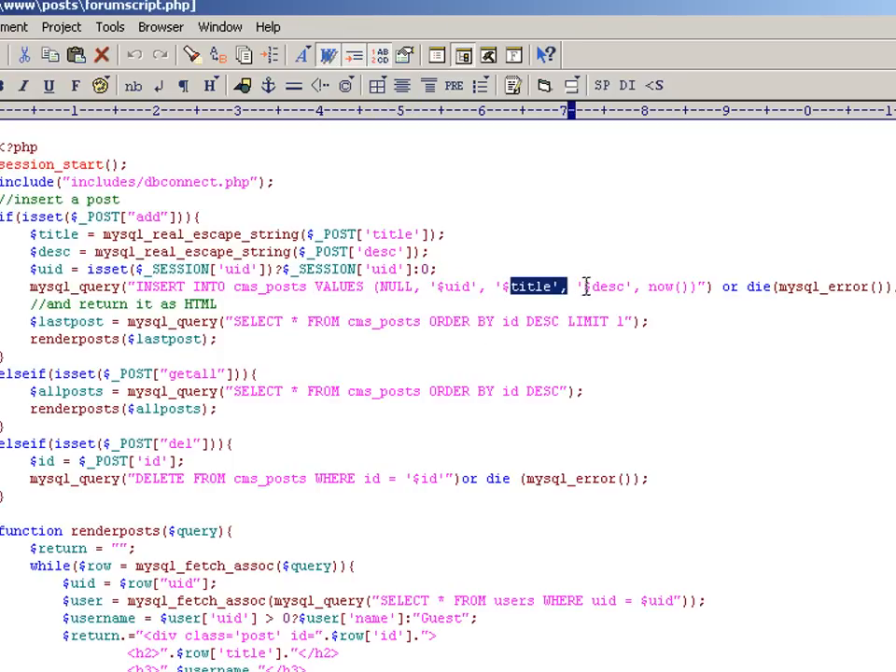
{"action": "double_click", "coordinate": [603, 286]}
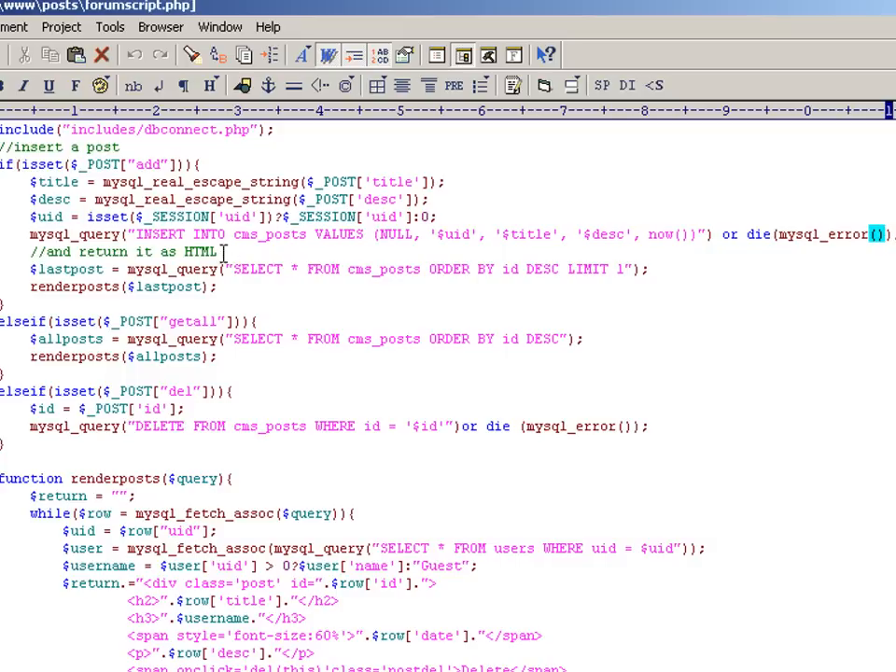
{"action": "mouse_move", "coordinate": [222, 268]}
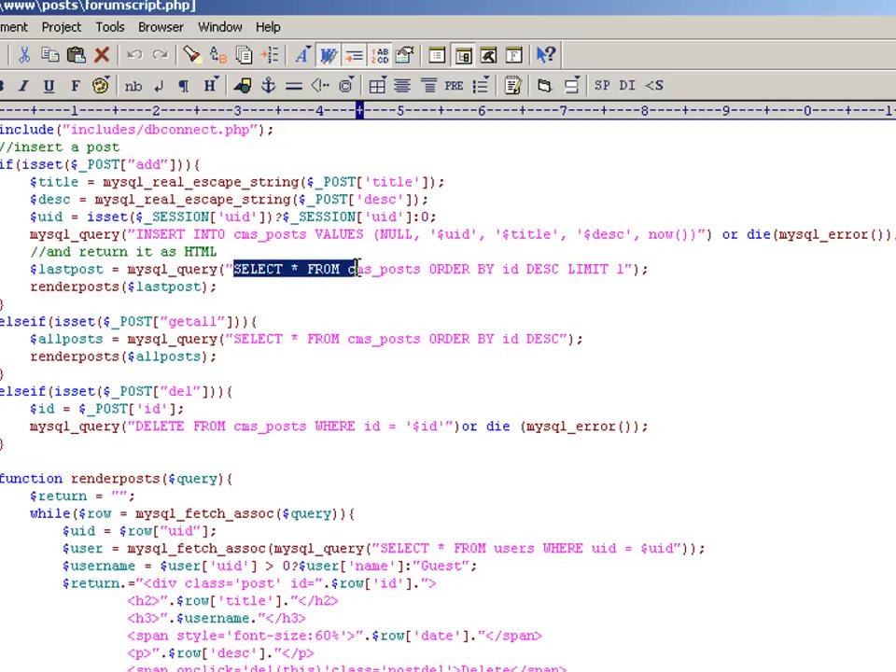
Step: Select the SELECT query that fetches the newest post for renderposts
{"action": "left_click_drag", "start_coordinate": [359, 269], "coordinate": [499, 268]}
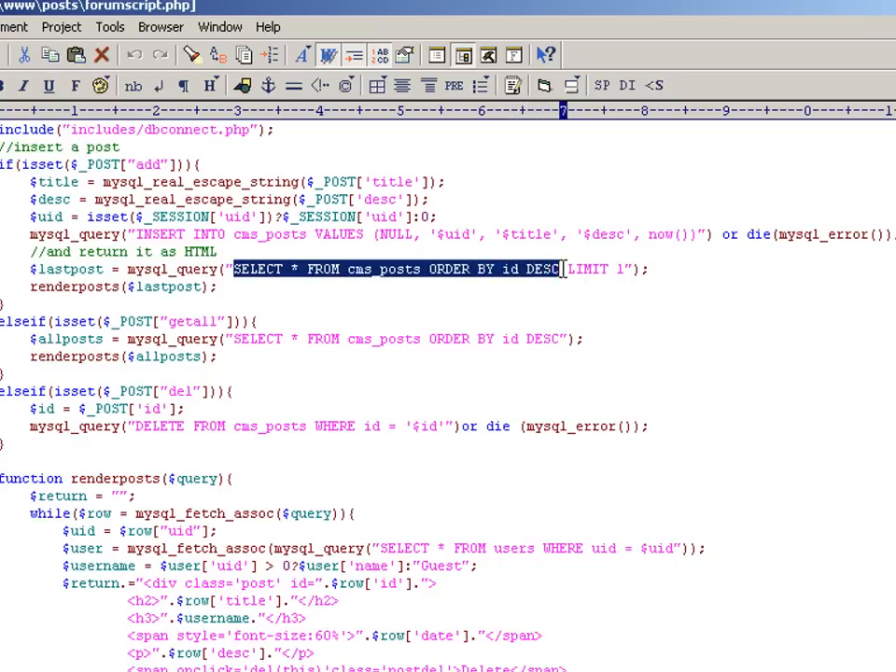
{"action": "left_click", "coordinate": [681, 297]}
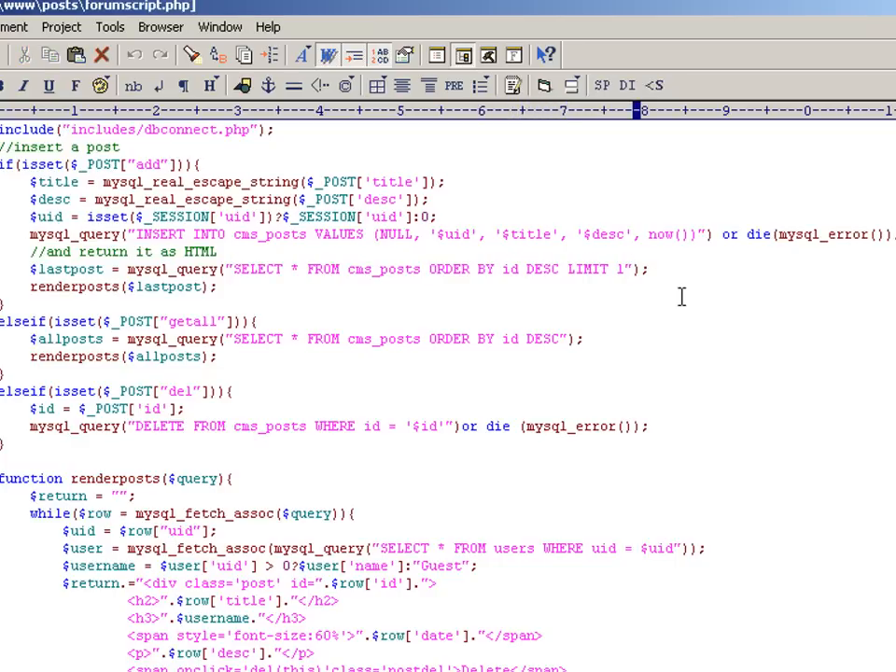
{"action": "mouse_move", "coordinate": [642, 295]}
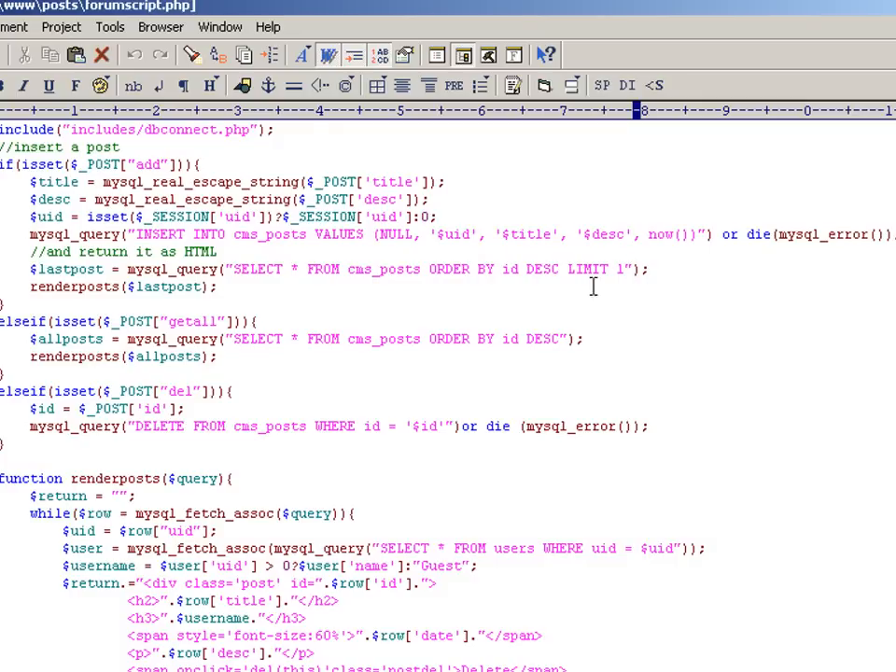
{"action": "mouse_move", "coordinate": [250, 297]}
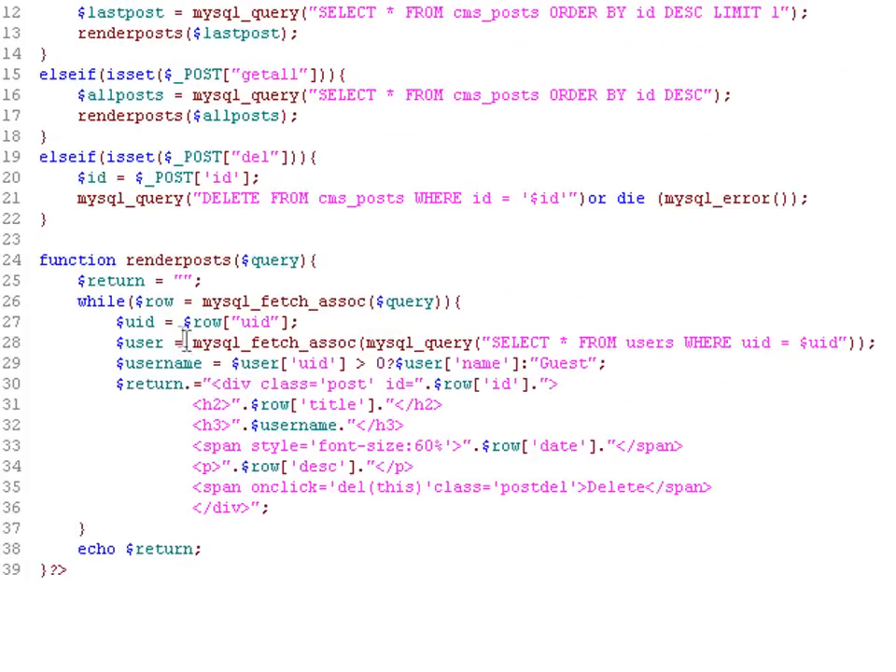
Step: Return to index.php's add-post script, then bring the Firefox message board forward
{"action": "left_click", "coordinate": [112, 321]}
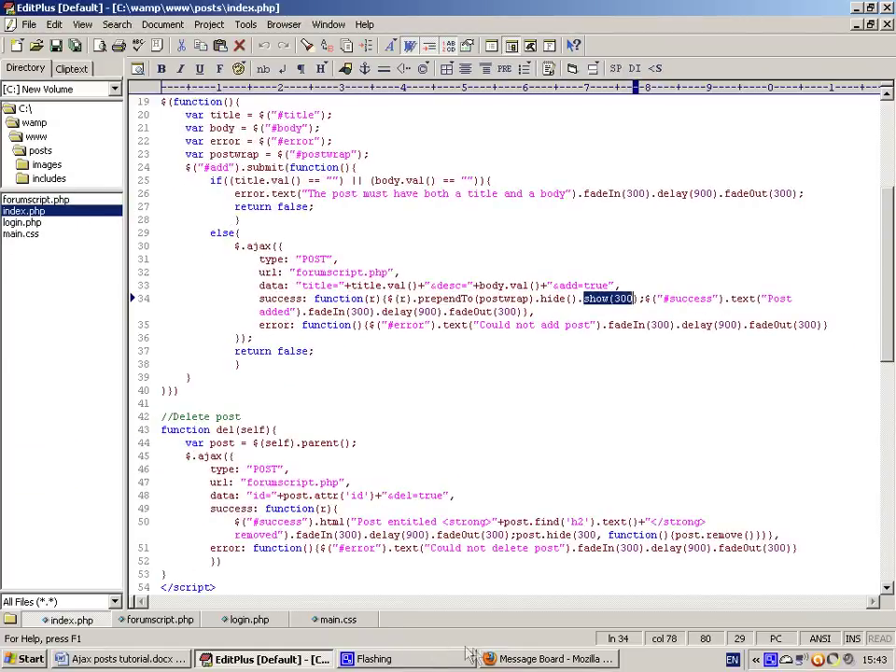
{"action": "left_click", "coordinate": [549, 658]}
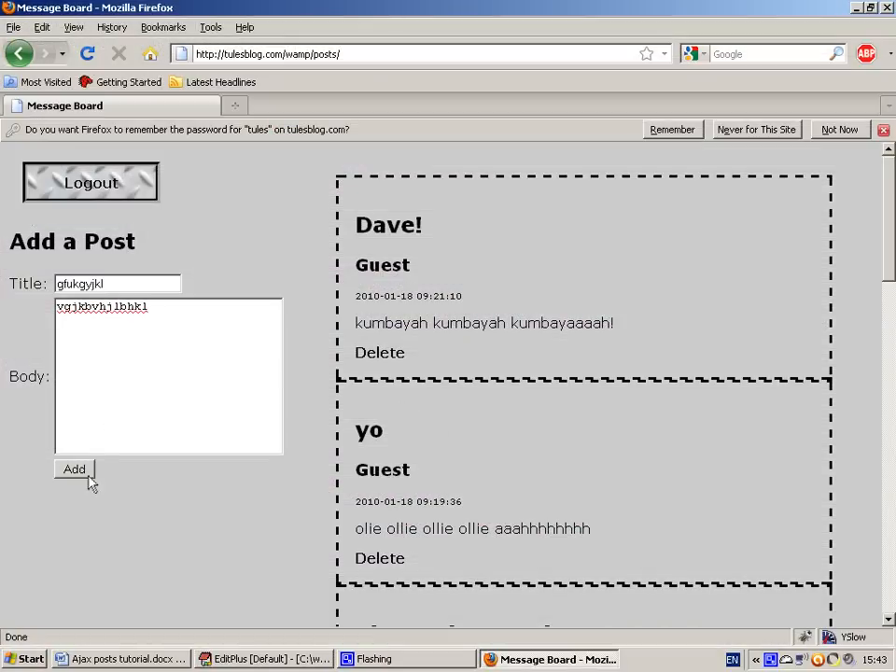
Step: Add the gfukgyjkl post as tules, then review index.php's add-post and delete code
{"action": "left_click", "coordinate": [74, 469]}
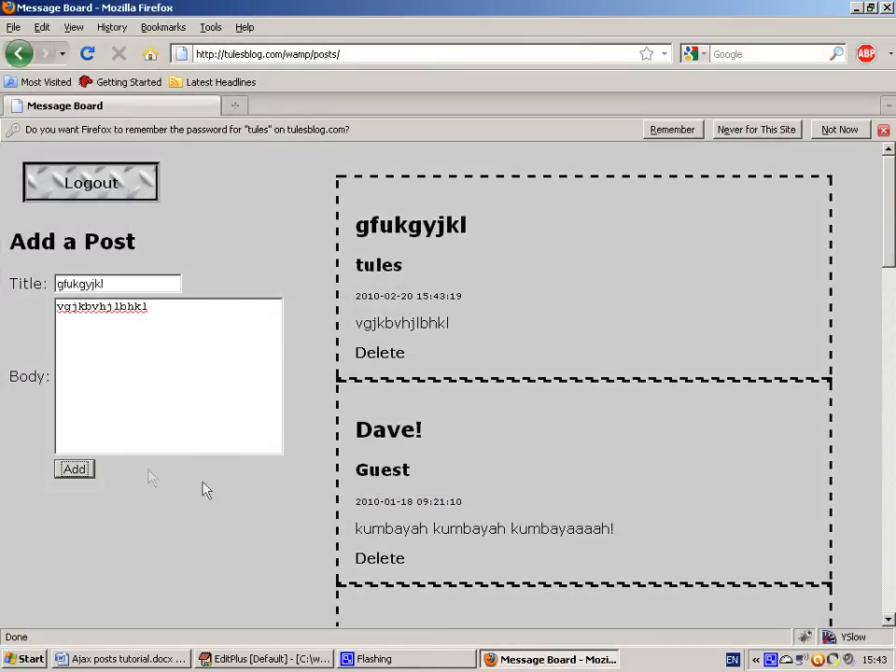
{"action": "left_click", "coordinate": [264, 659]}
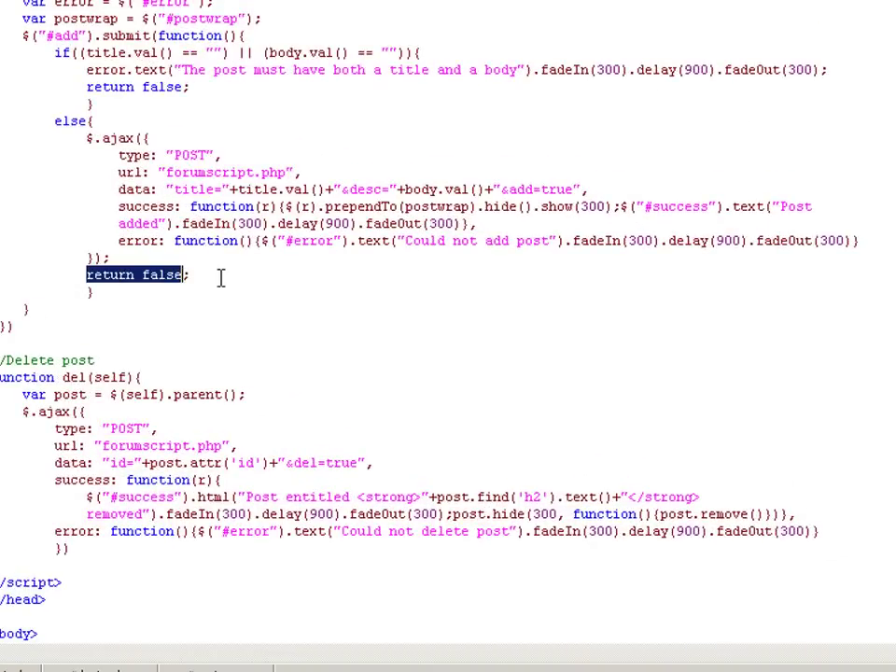
{"action": "scroll", "scroll_direction": "down", "scroll_amount": 3}
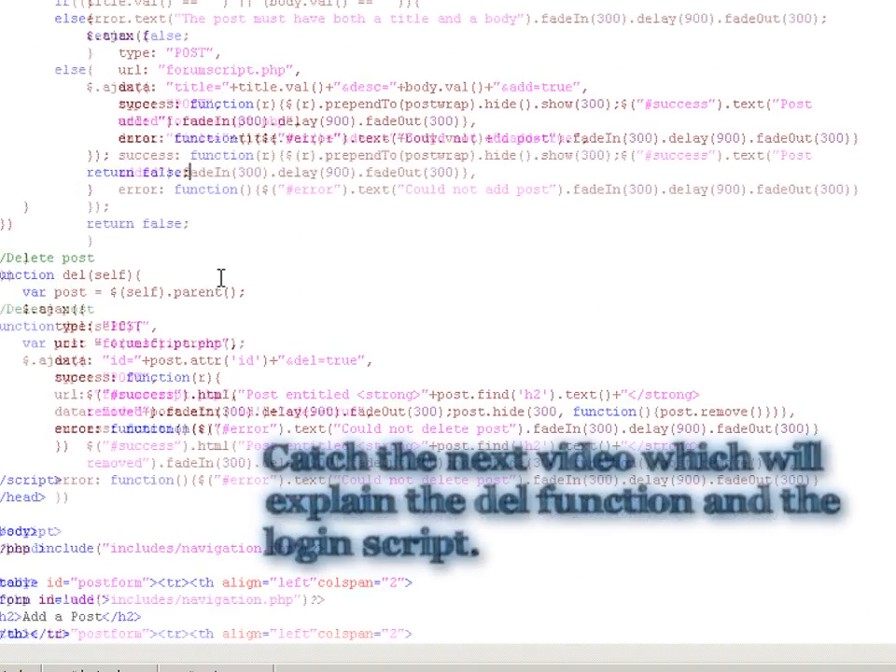
{"action": "scroll", "scroll_direction": "down", "scroll_amount": 3}
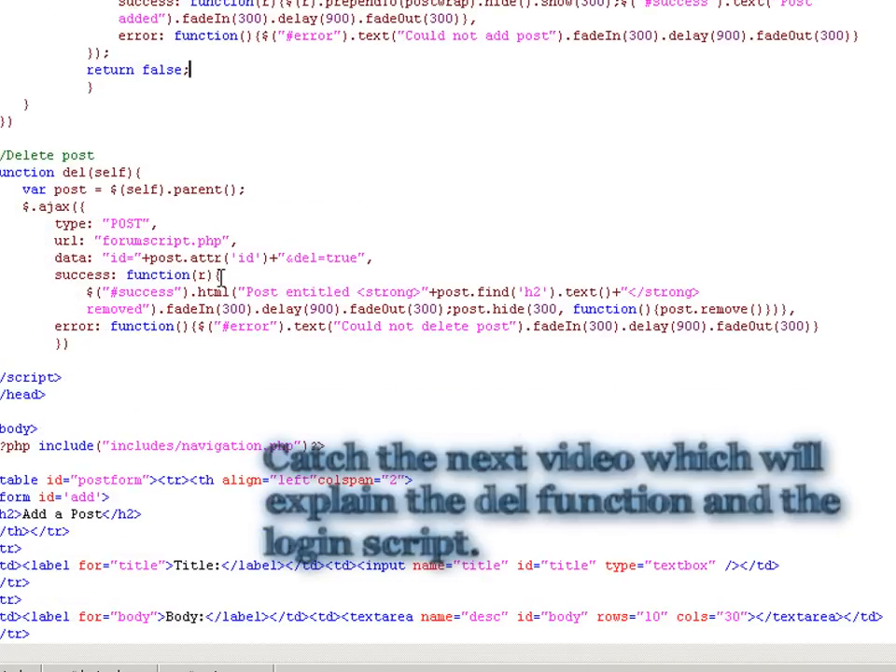